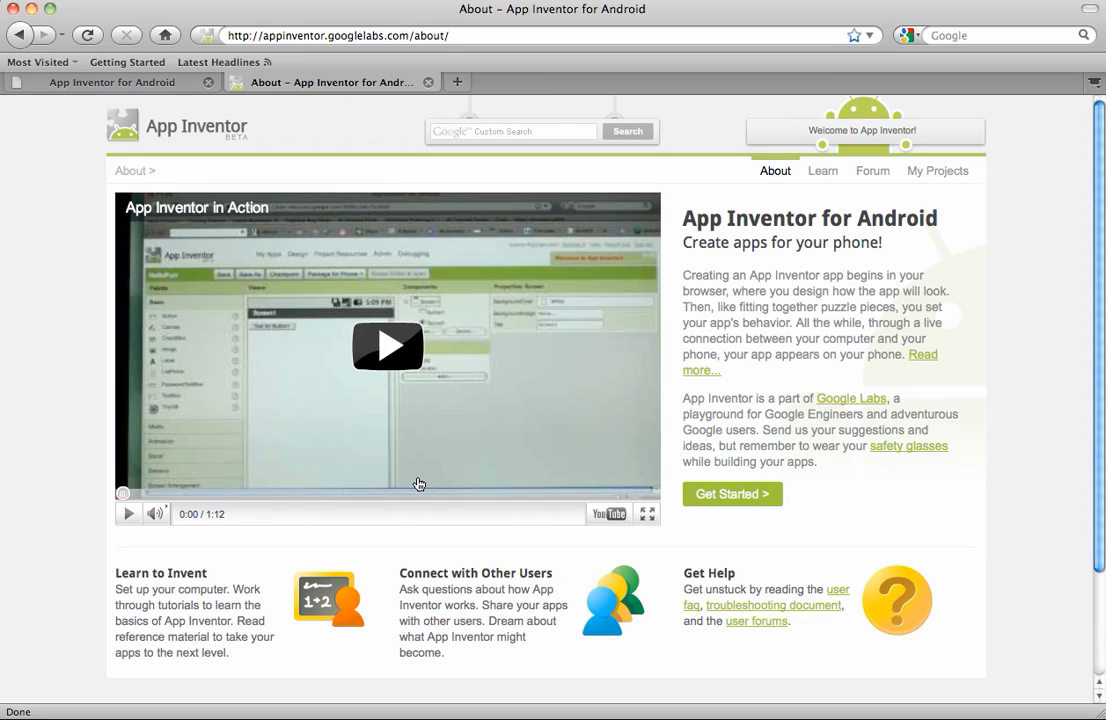
mouse_move(180, 148)
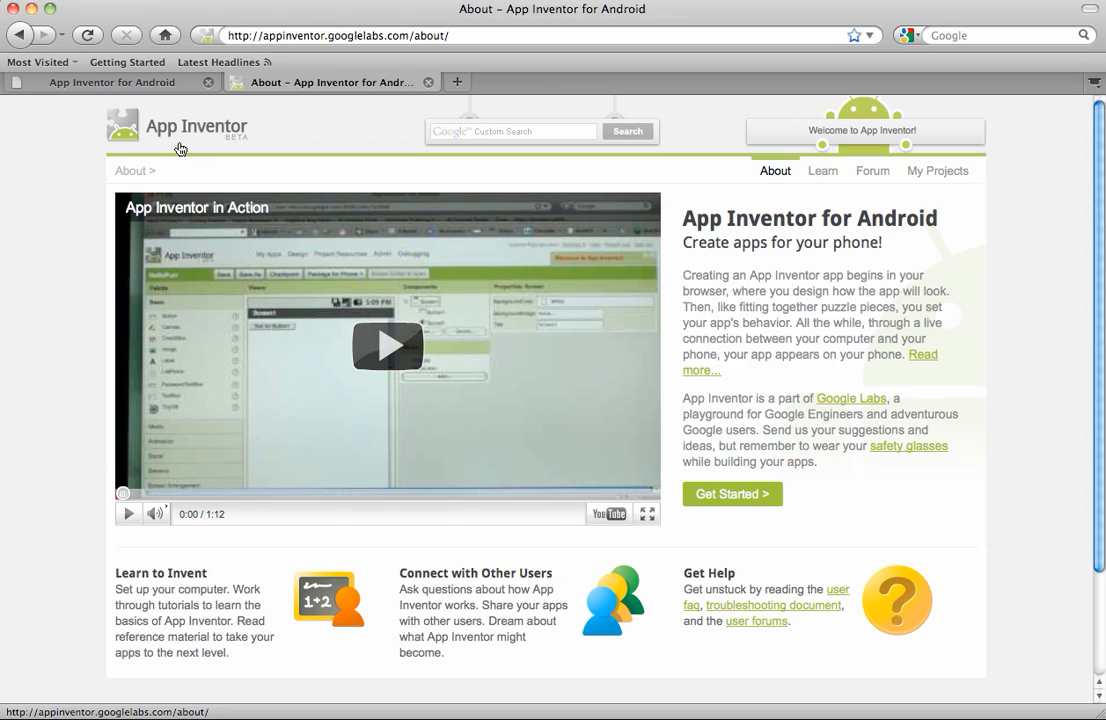
mouse_move(220, 144)
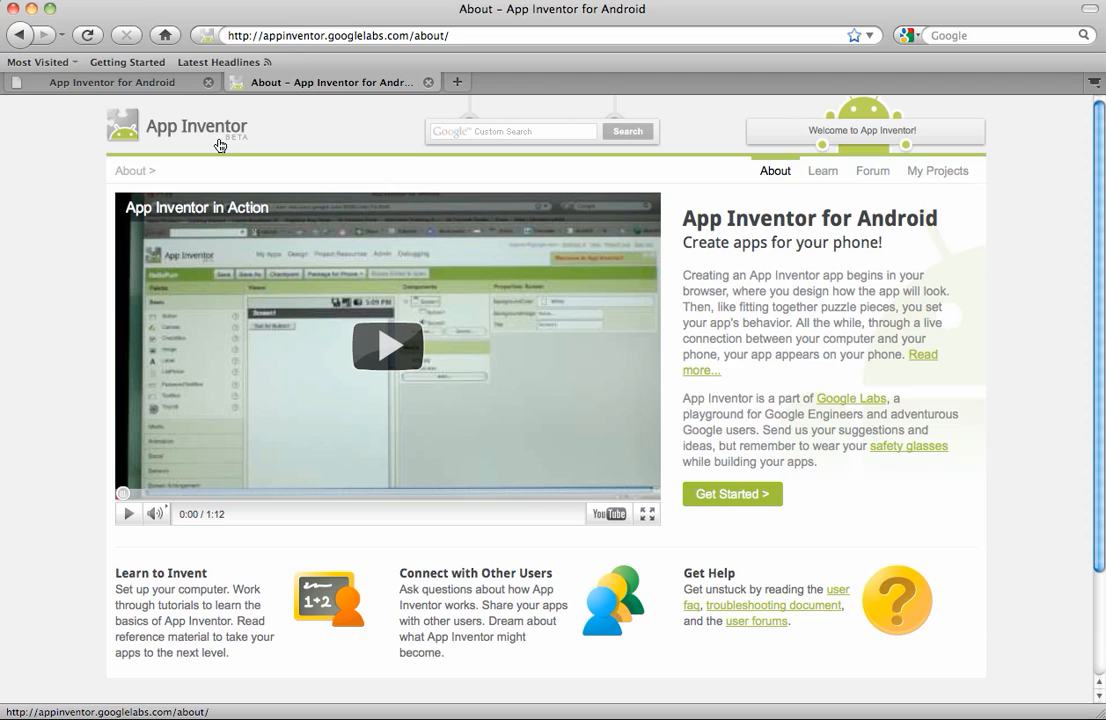
Reach the App Inventor Setup page via Get Started and browse its requirements and setup steps
scroll(down, 3)
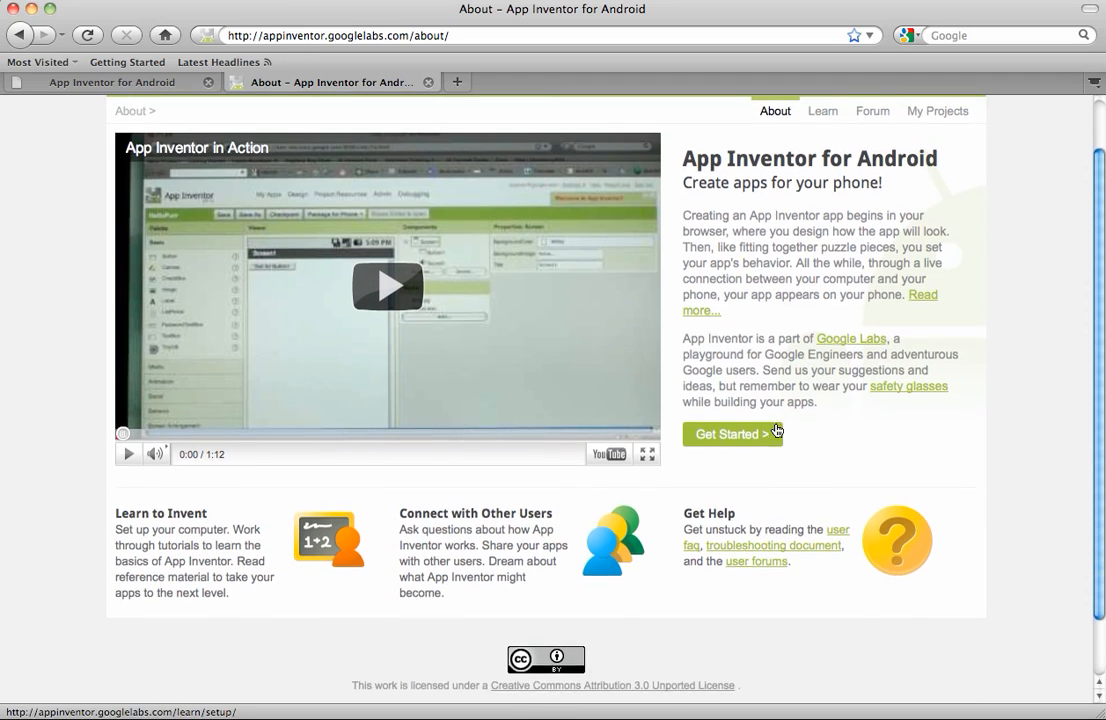
click(732, 432)
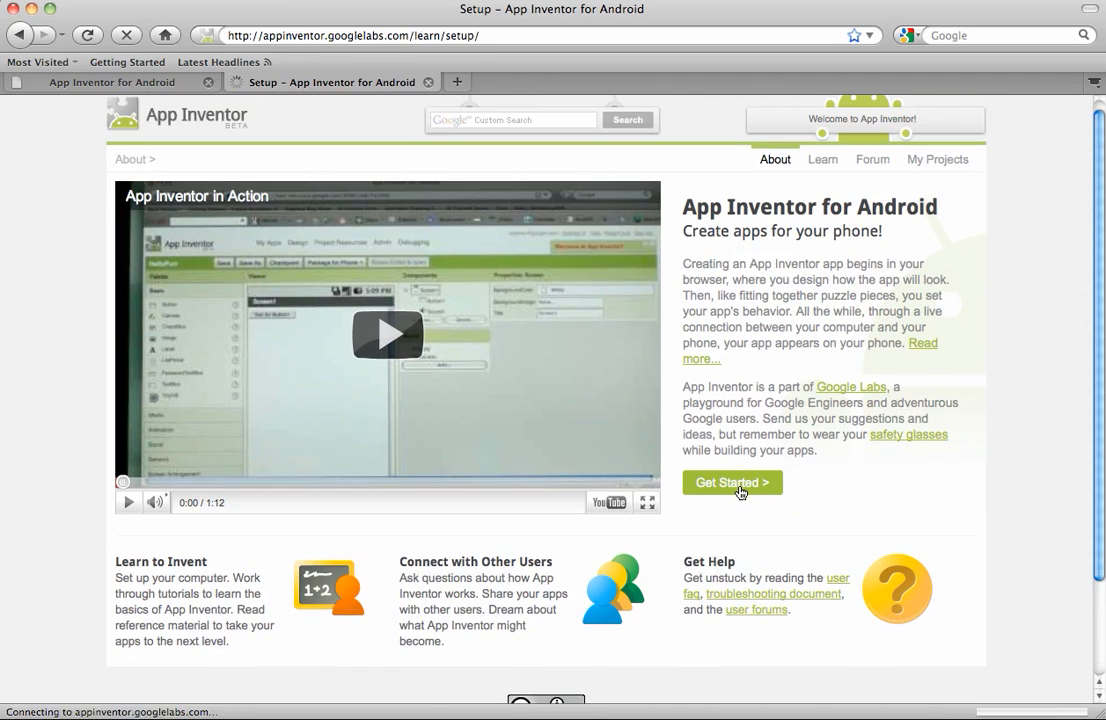
click(732, 482)
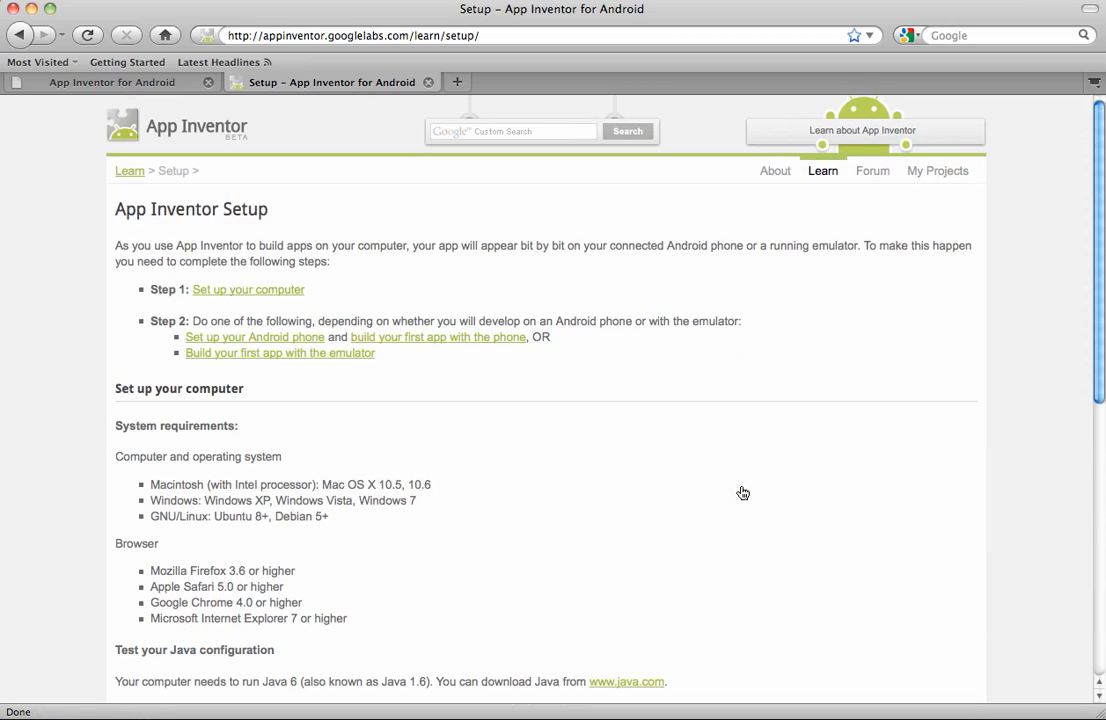
scroll(down, 3)
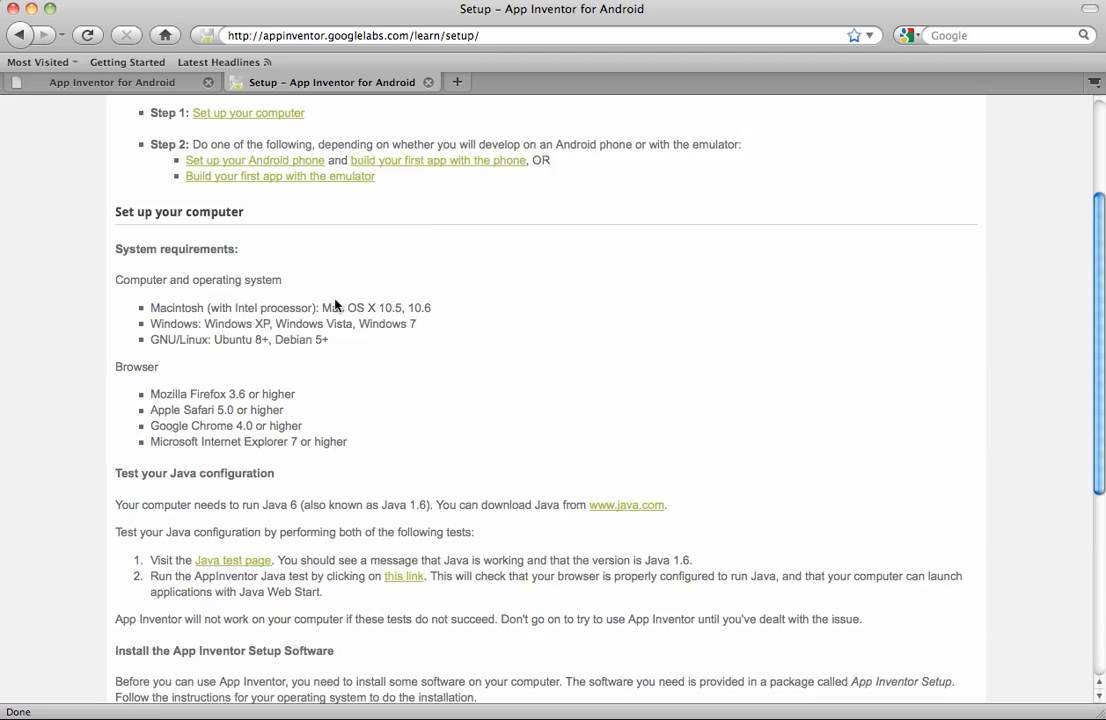
scroll(down, 3)
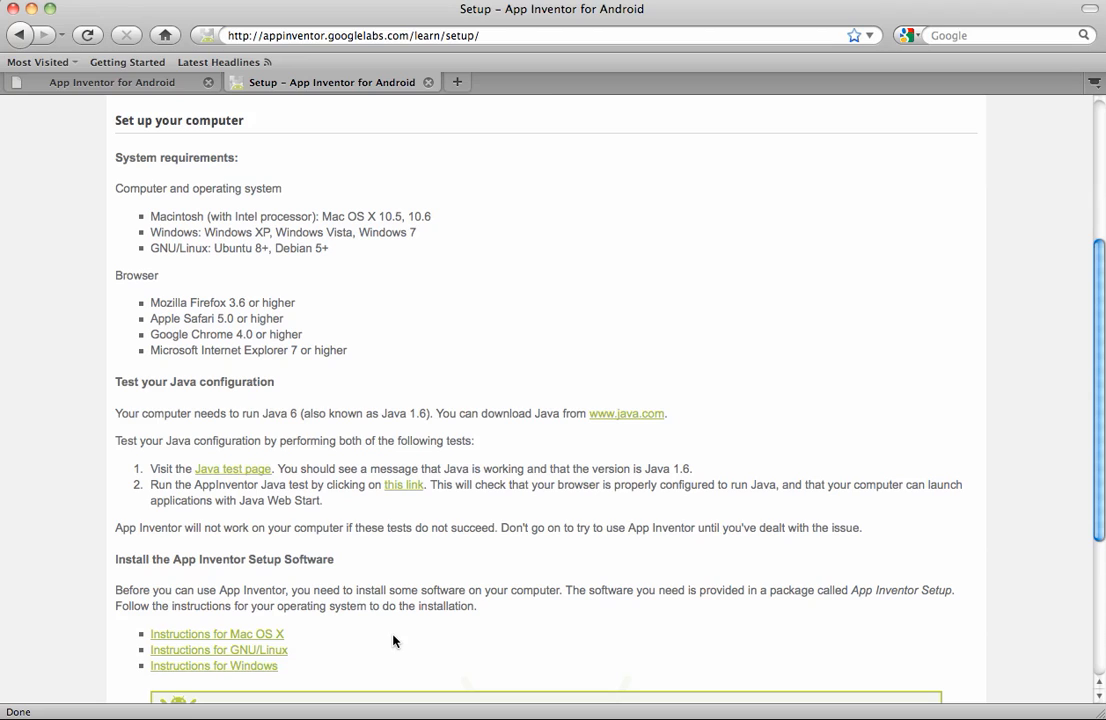
mouse_move(424, 632)
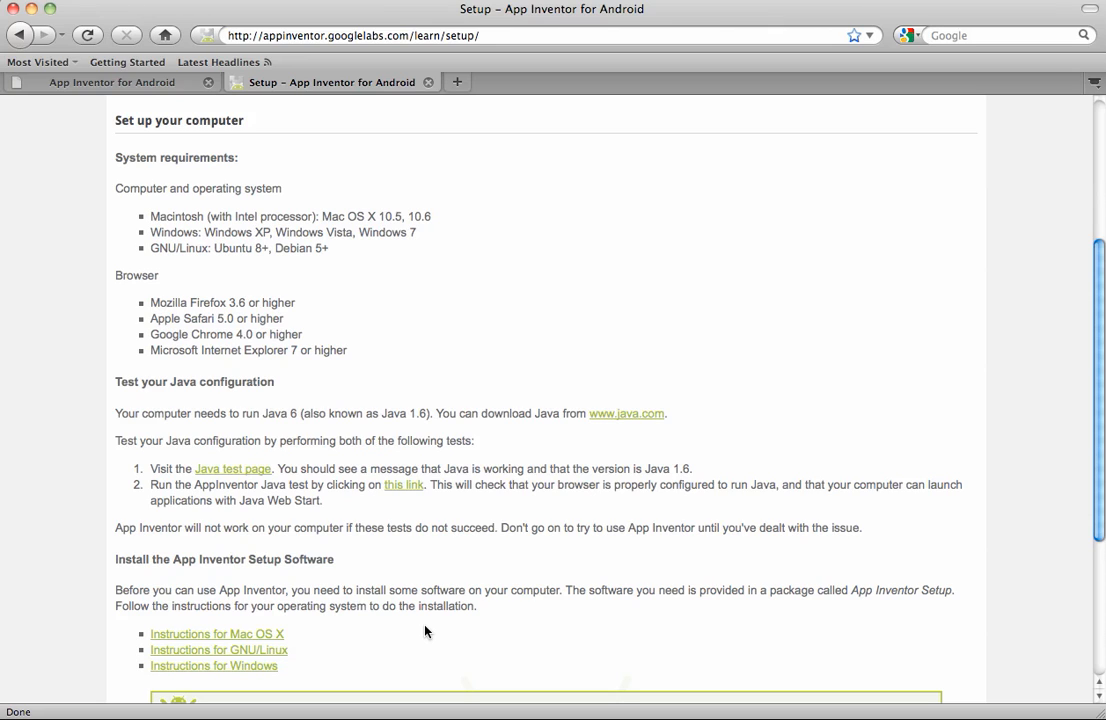
scroll(up, 3)
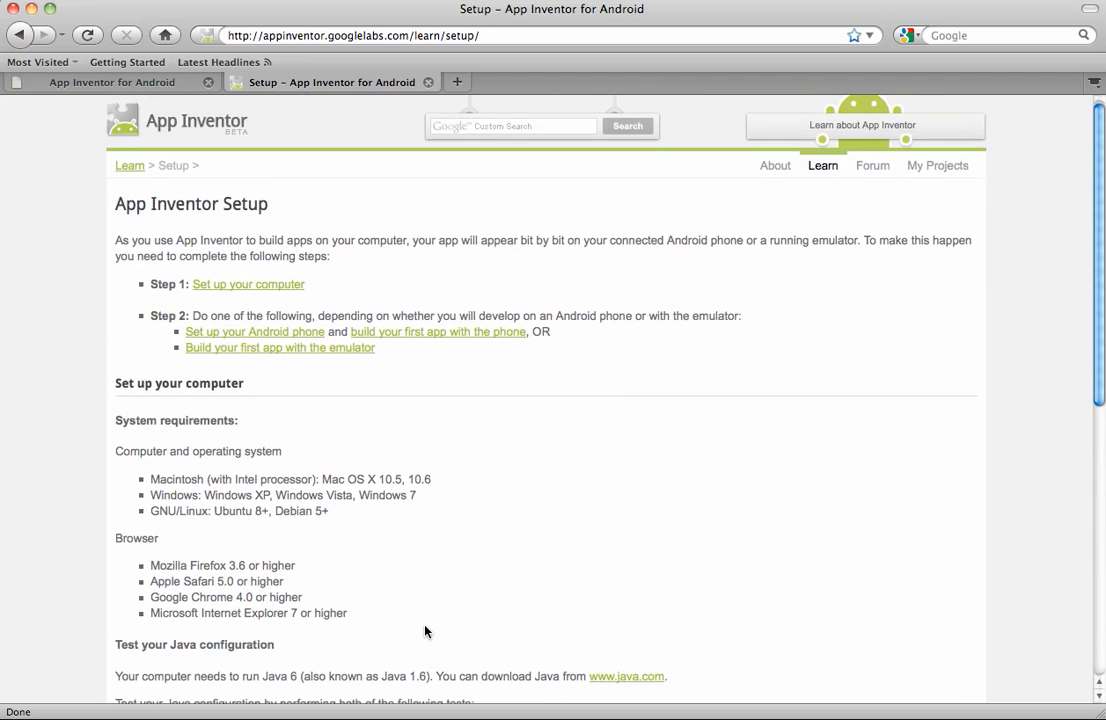
scroll(up, 3)
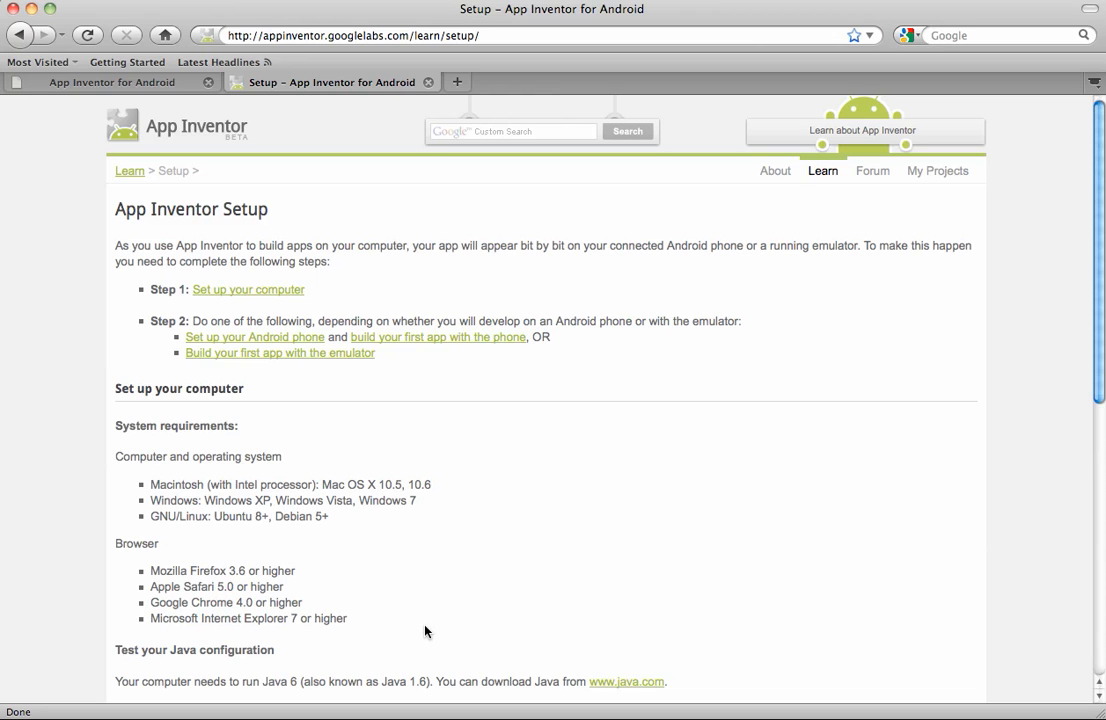
scroll(down, 3)
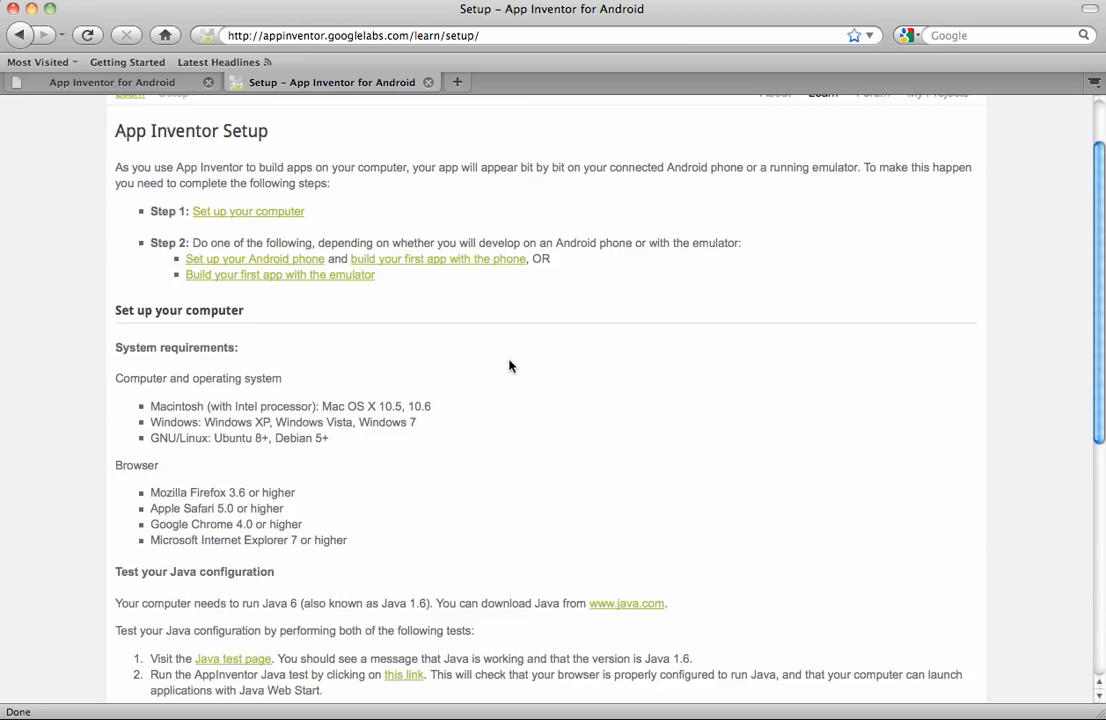
scroll(down, 3)
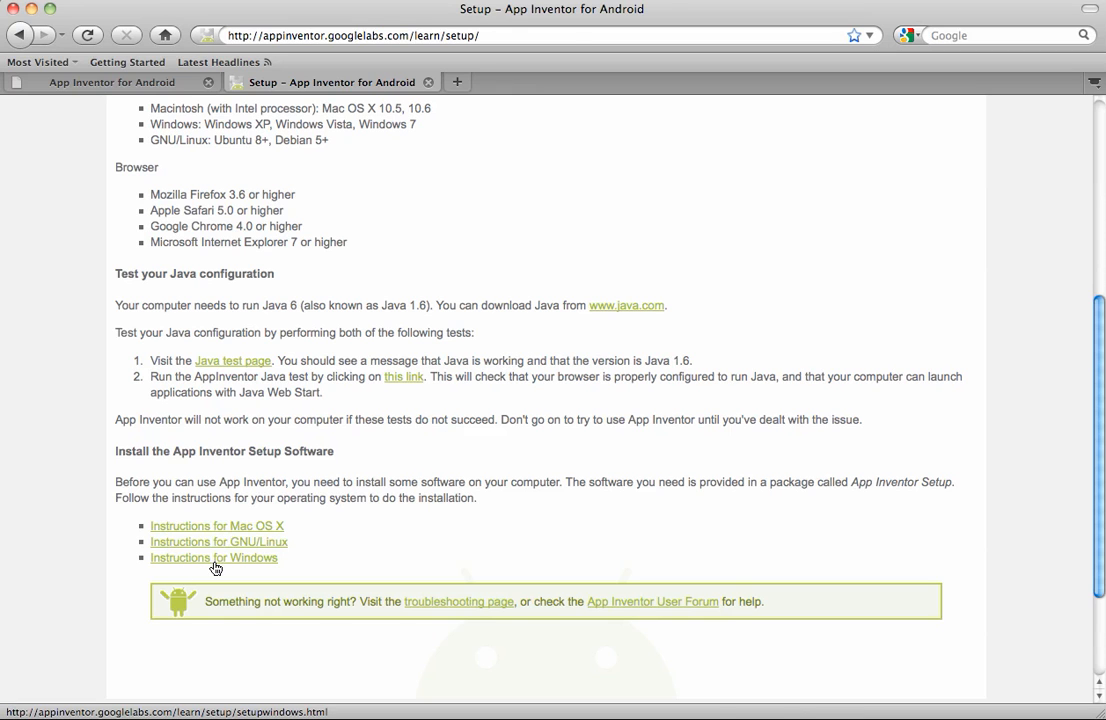
View the 'Instructions for Windows' setup guide, returning to the top of the page
click(212, 556)
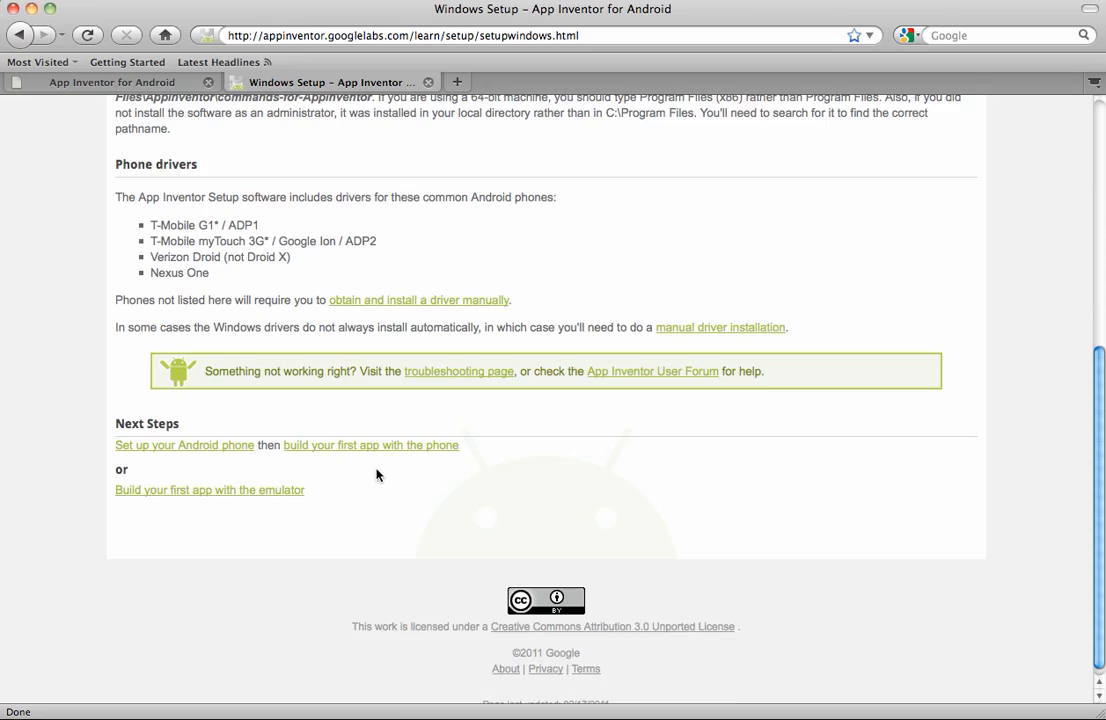
scroll(up, 3)
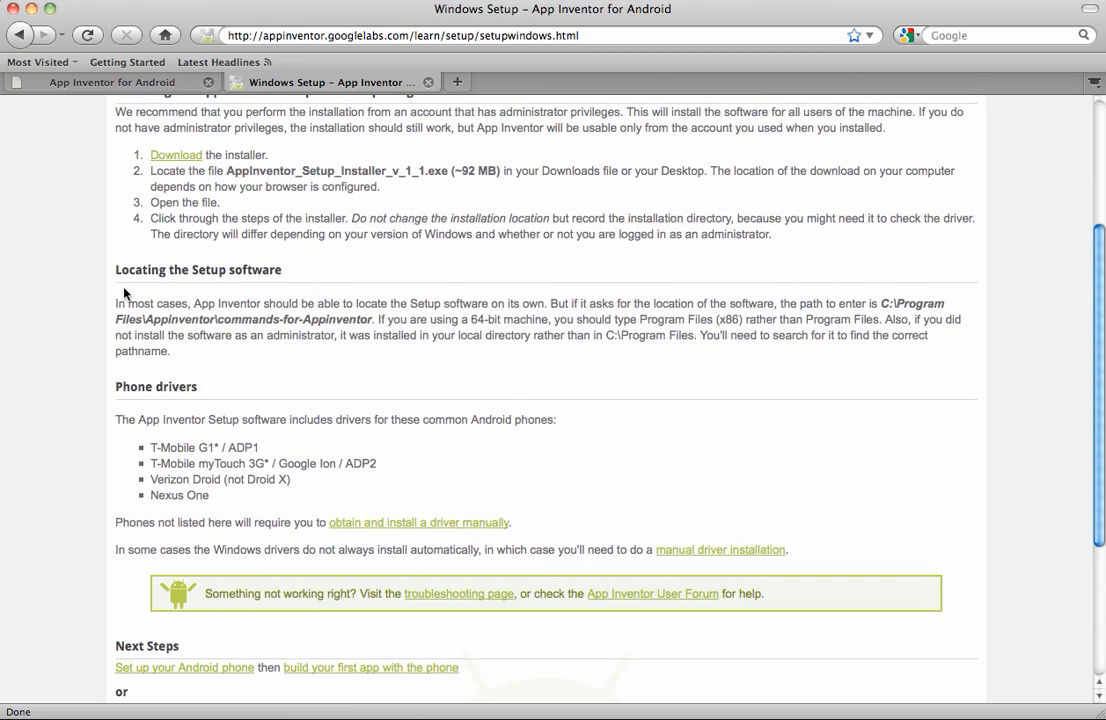
mouse_move(264, 284)
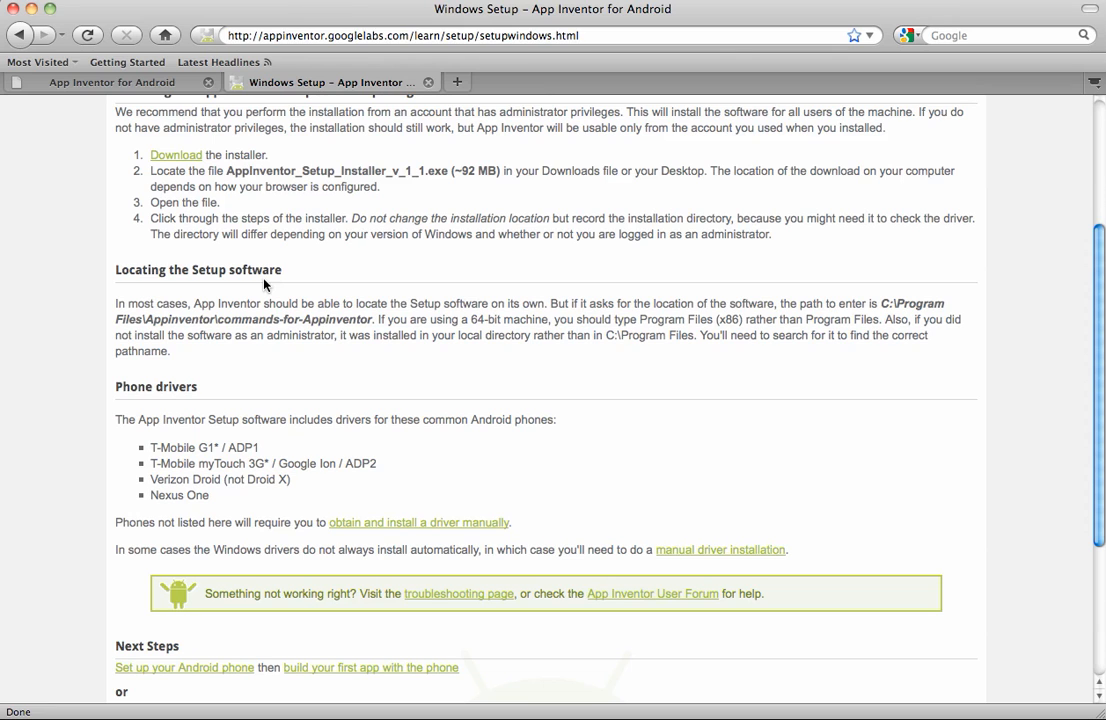
scroll(up, 3)
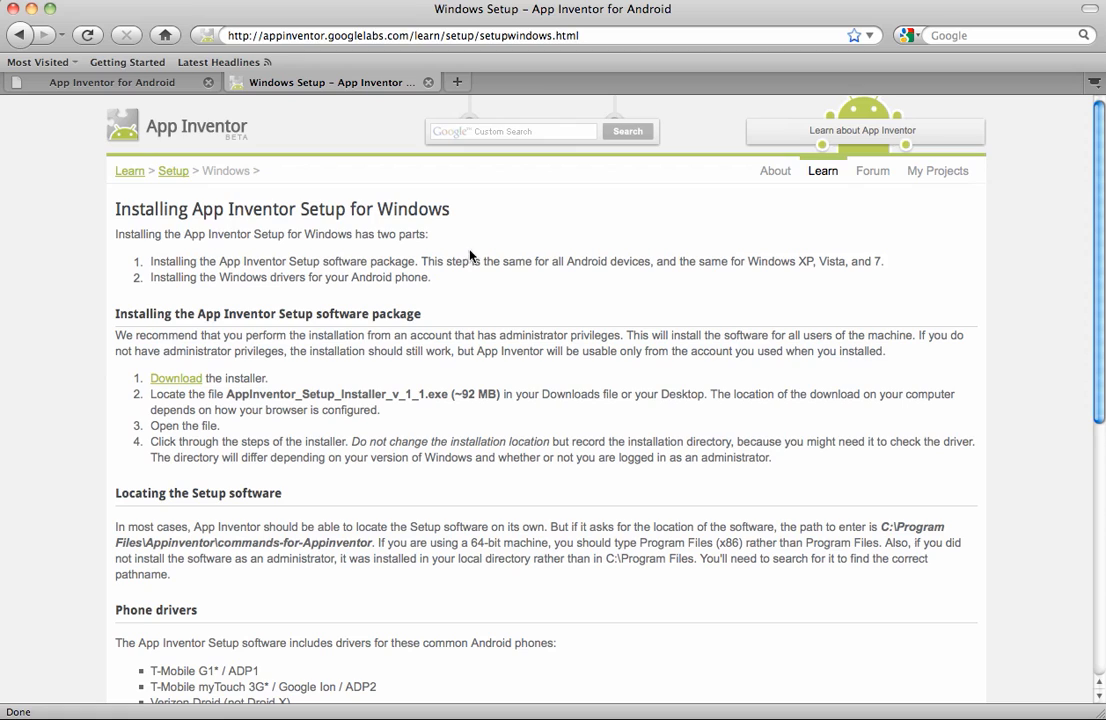
mouse_move(600, 280)
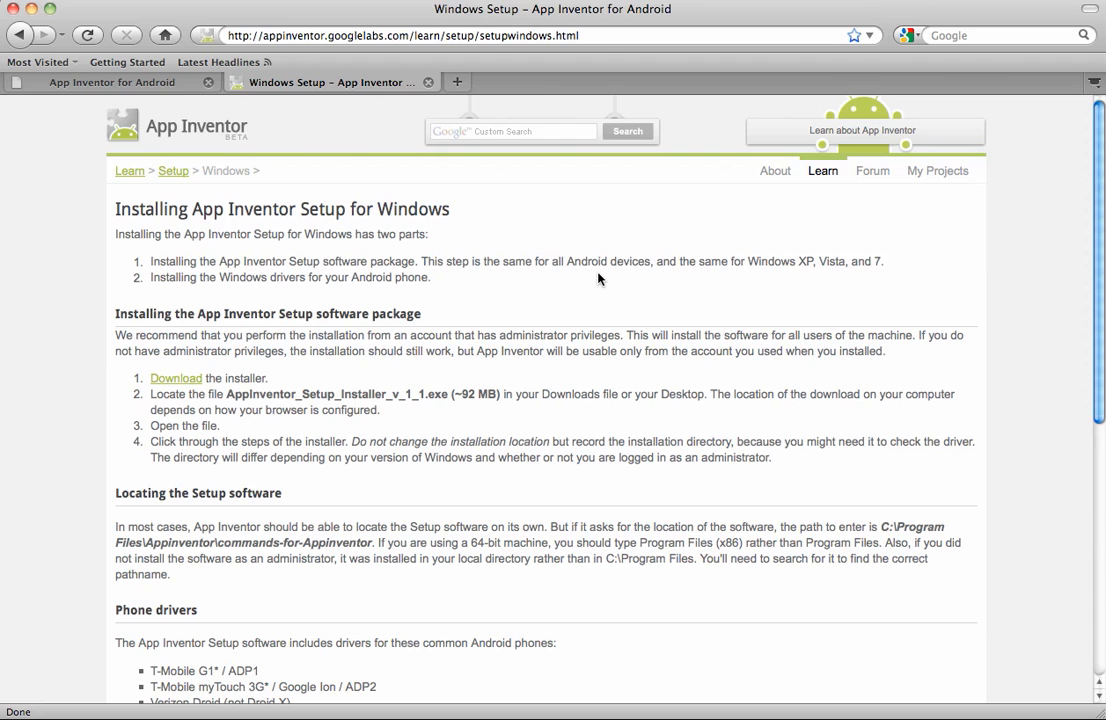
mouse_move(196, 124)
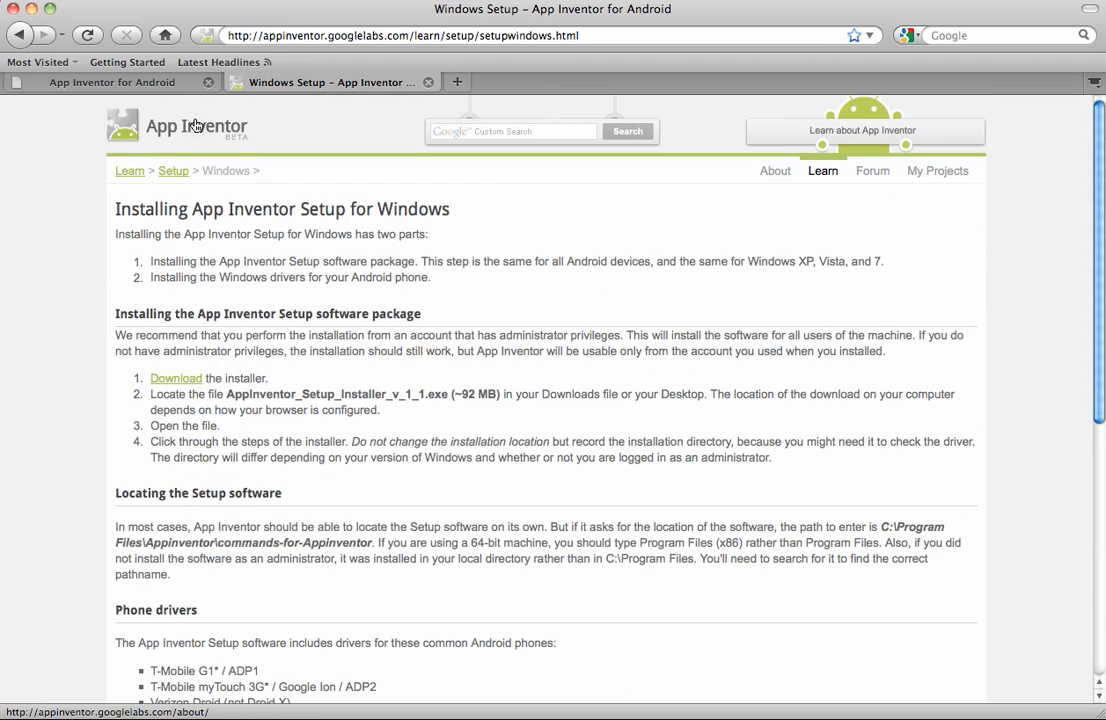
Scroll the Trenton Designer page showing Screen1's components and properties
scroll(down, 3)
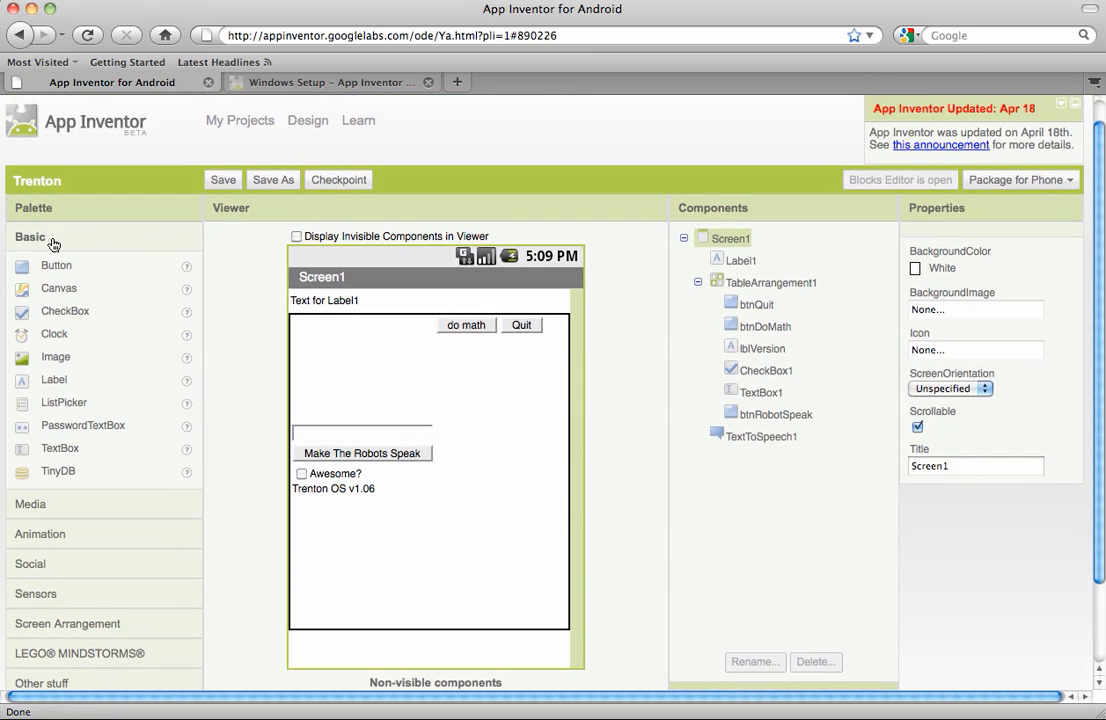
mouse_move(52, 272)
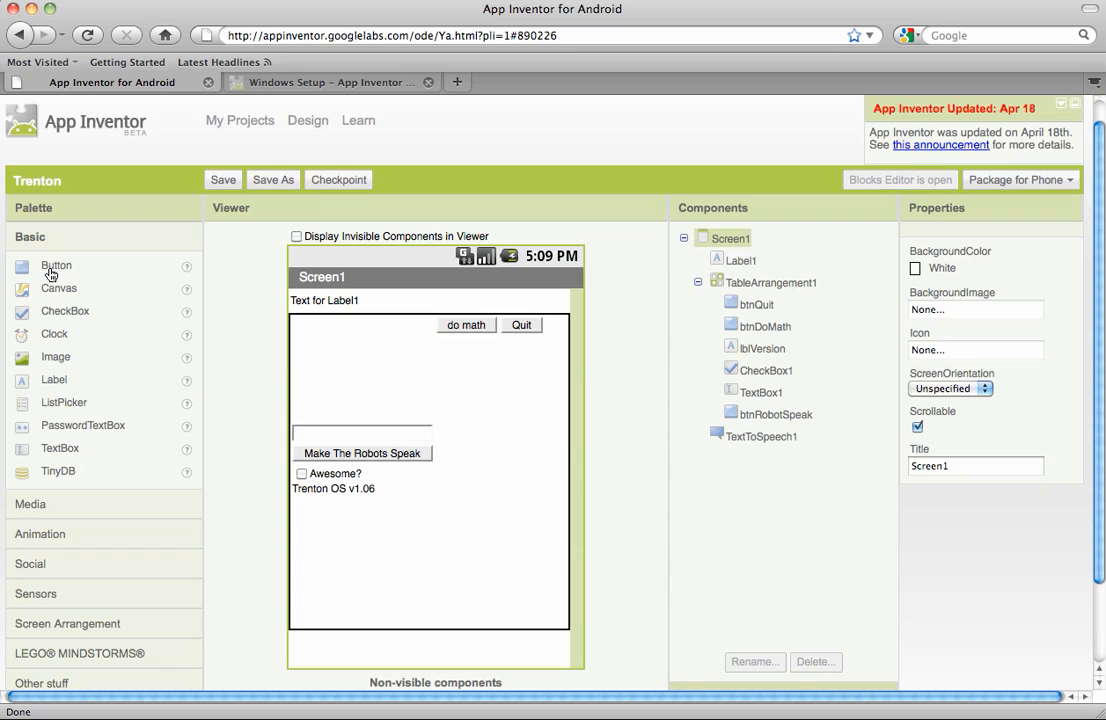
mouse_move(96, 334)
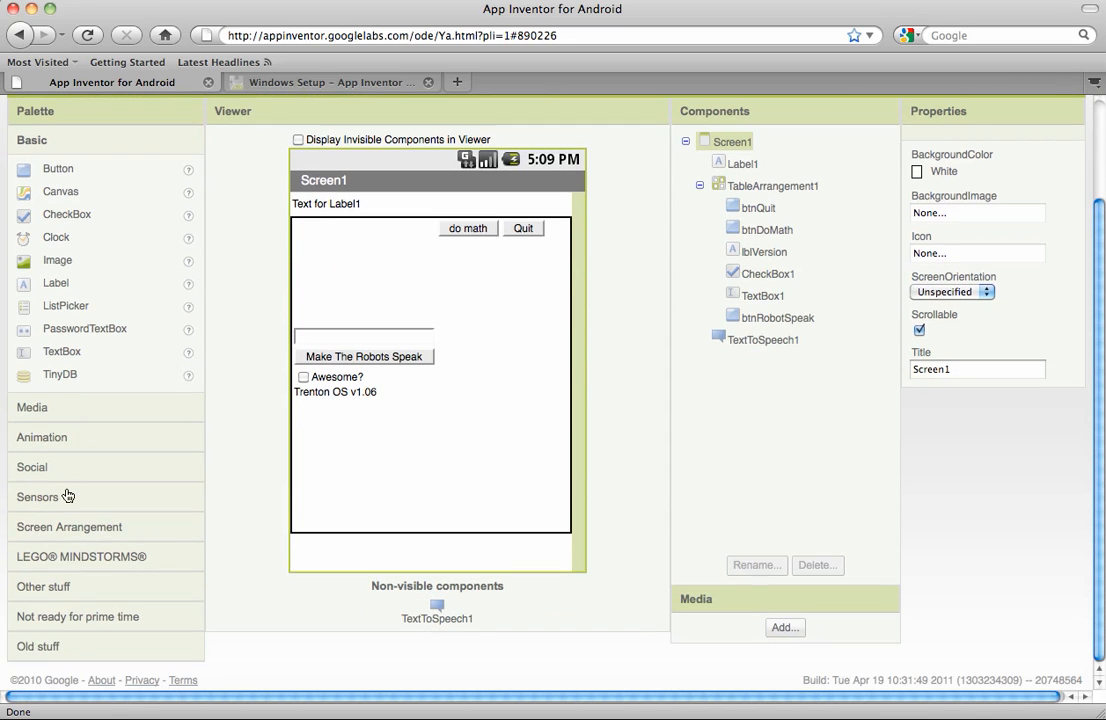
mouse_move(70, 408)
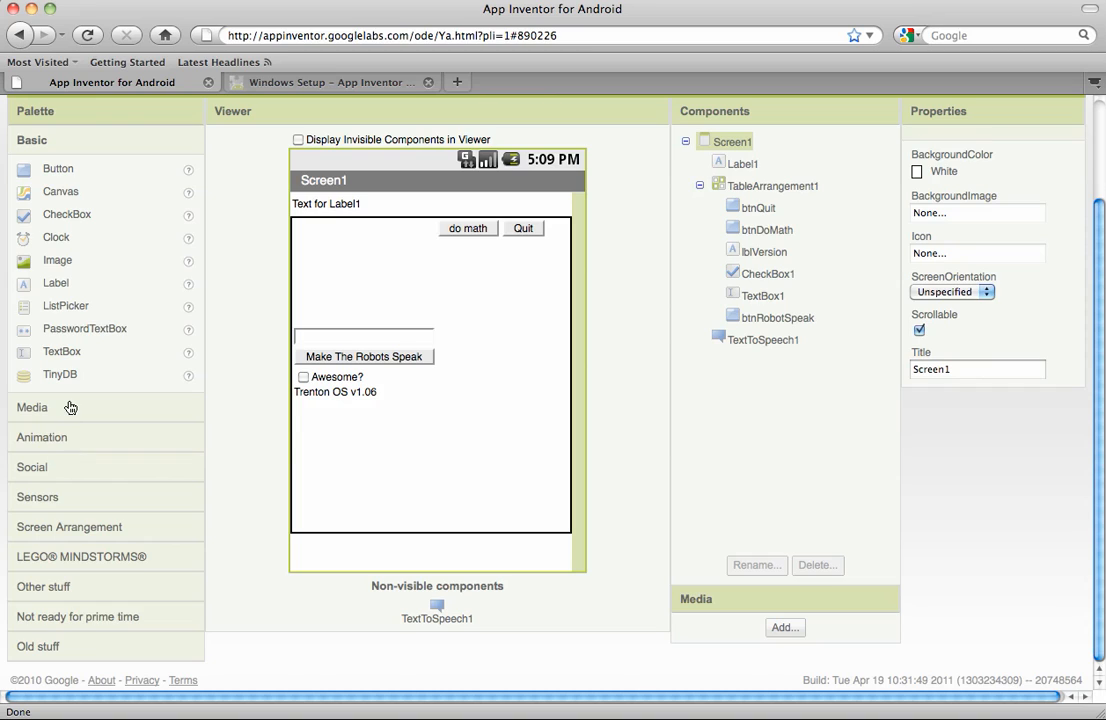
mouse_move(320, 148)
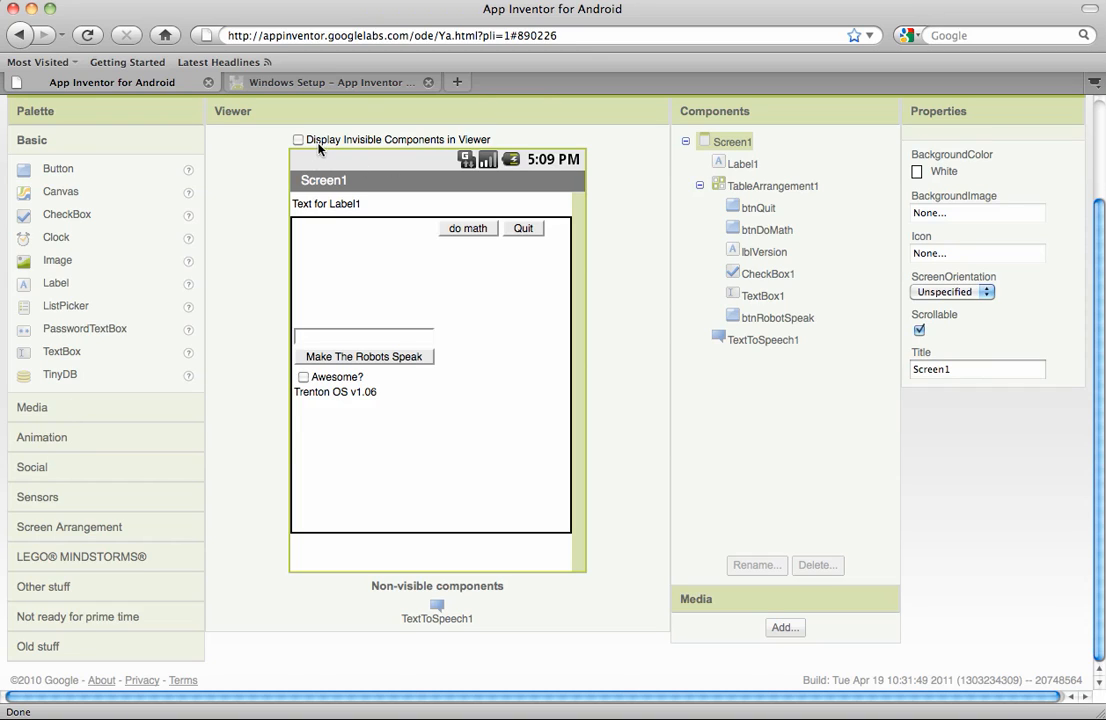
mouse_move(284, 556)
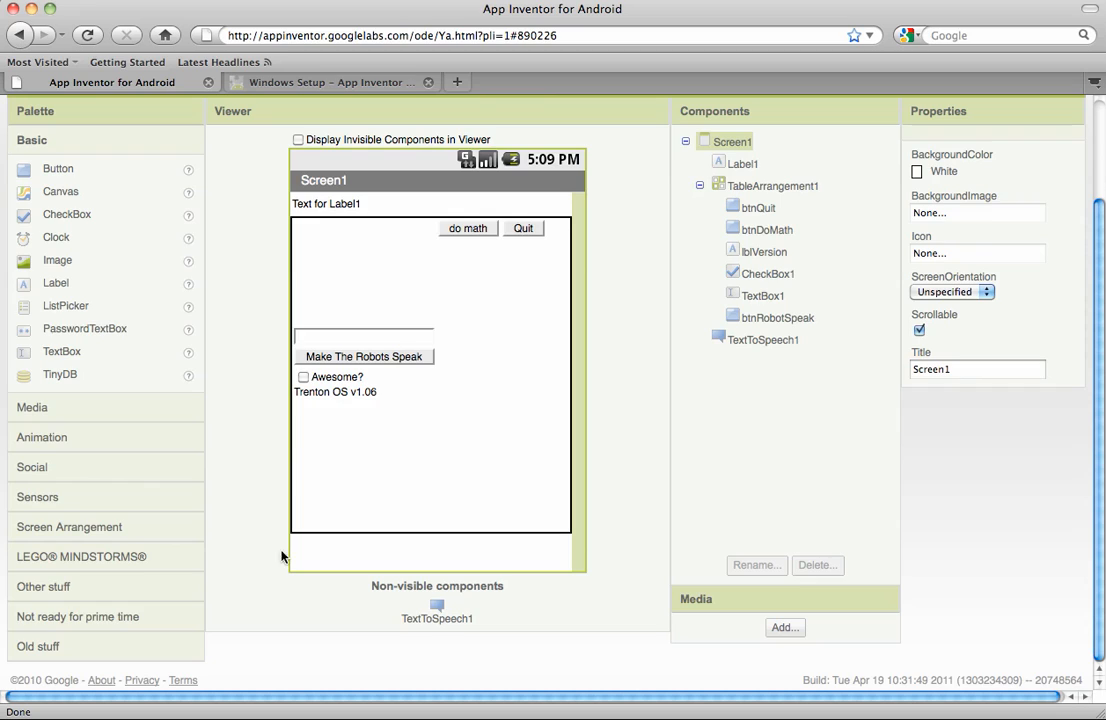
mouse_move(244, 546)
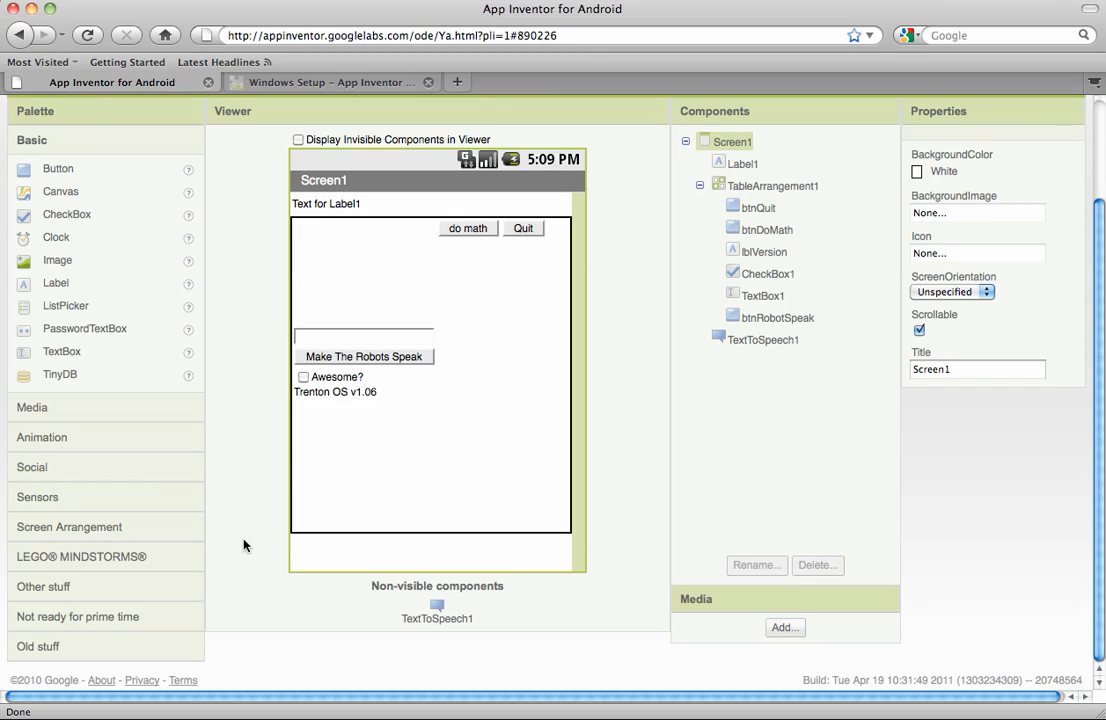
mouse_move(416, 384)
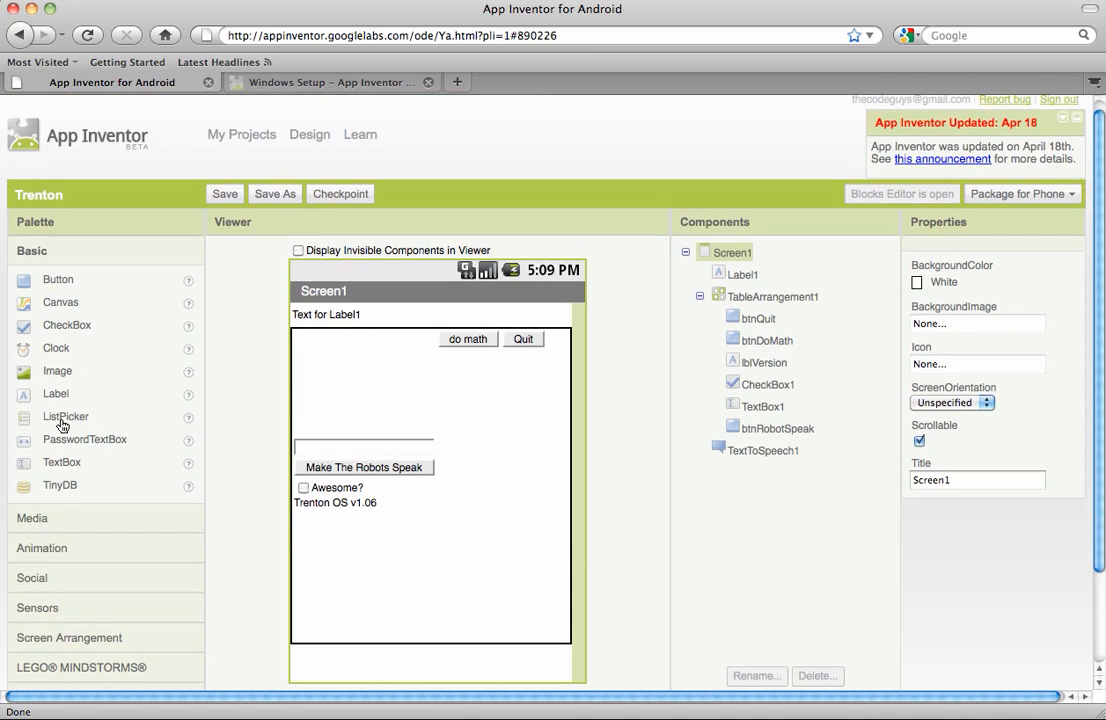
mouse_move(652, 672)
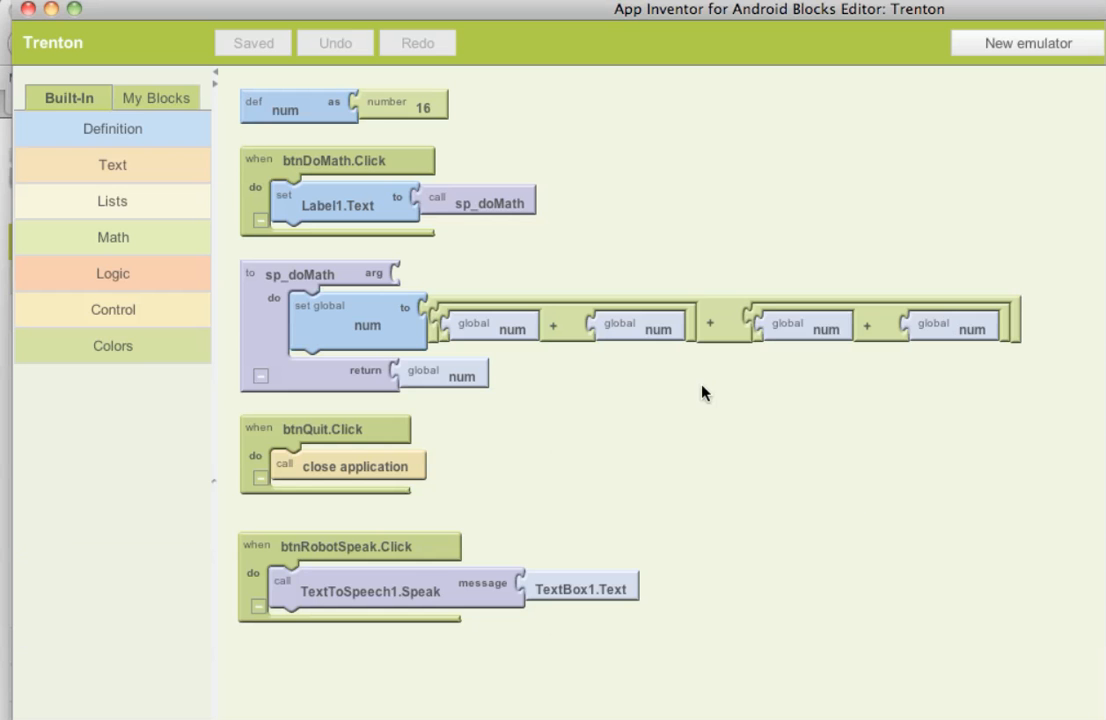
mouse_move(256, 156)
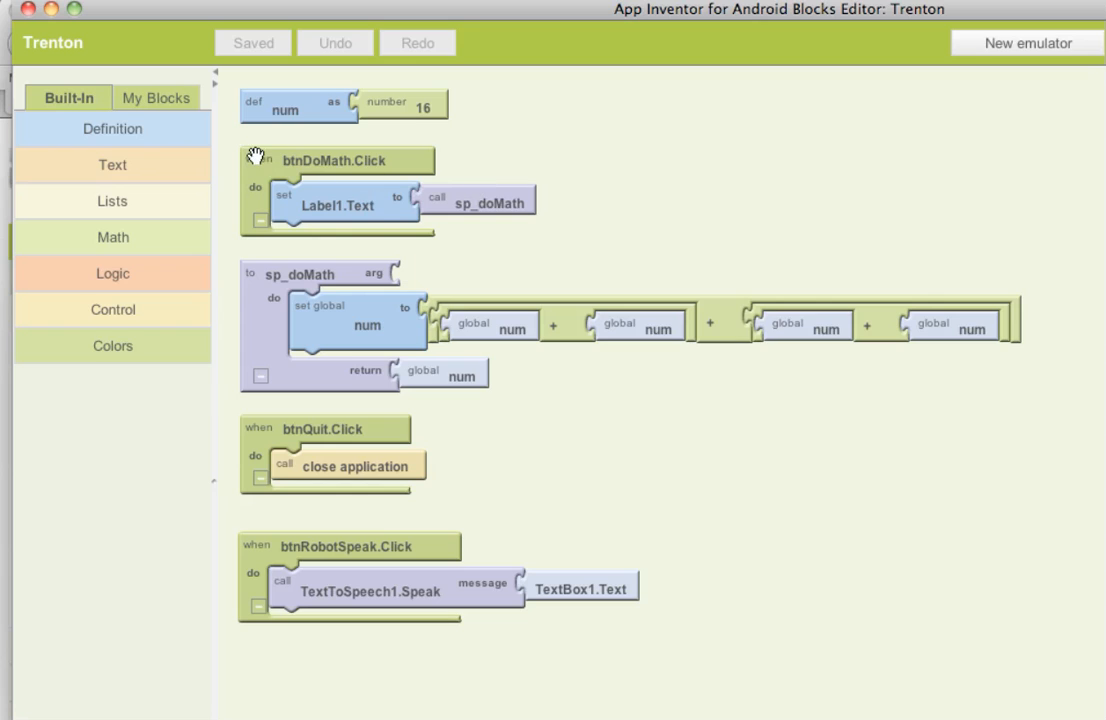
mouse_move(336, 244)
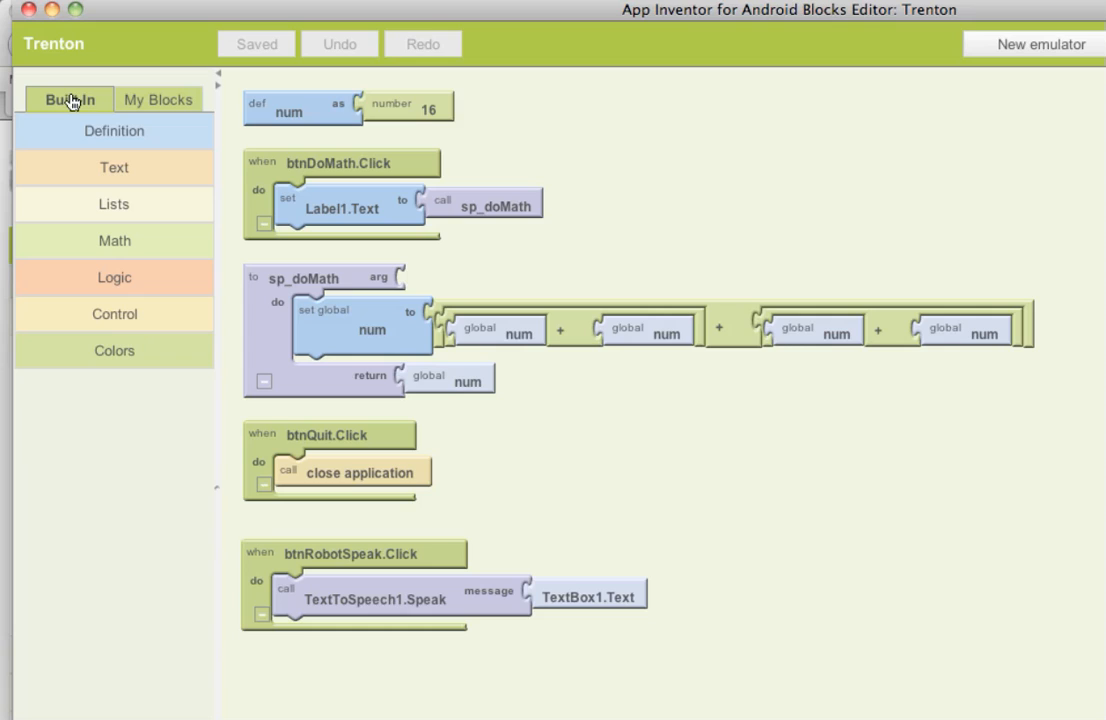
mouse_move(104, 330)
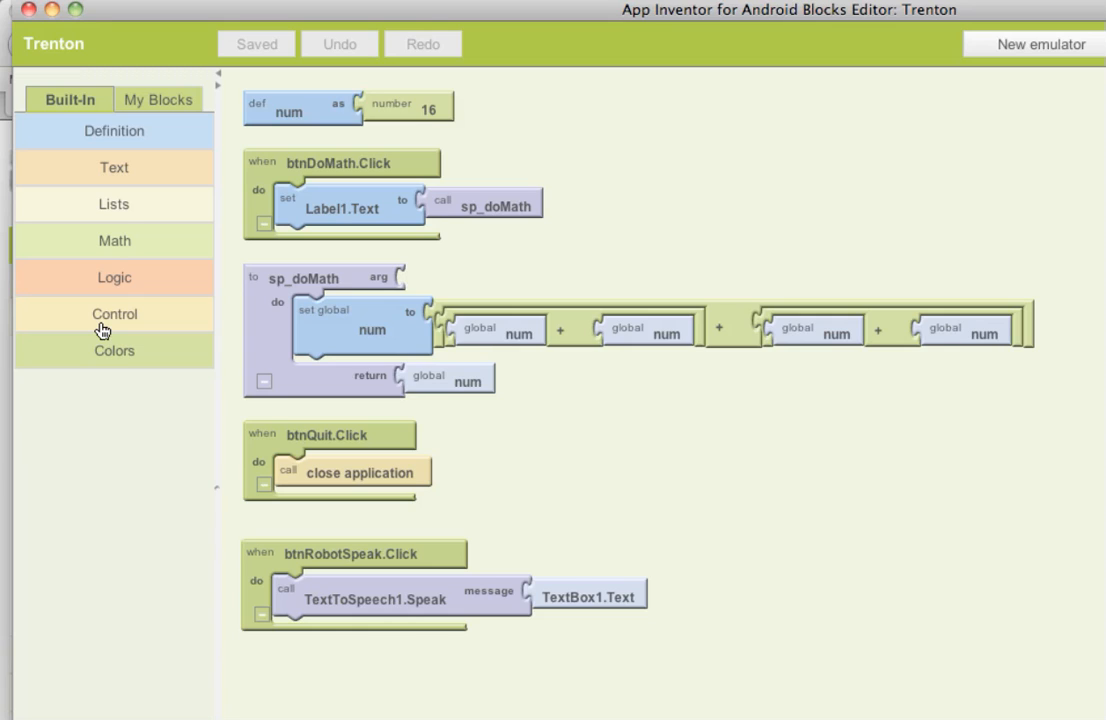
mouse_move(384, 110)
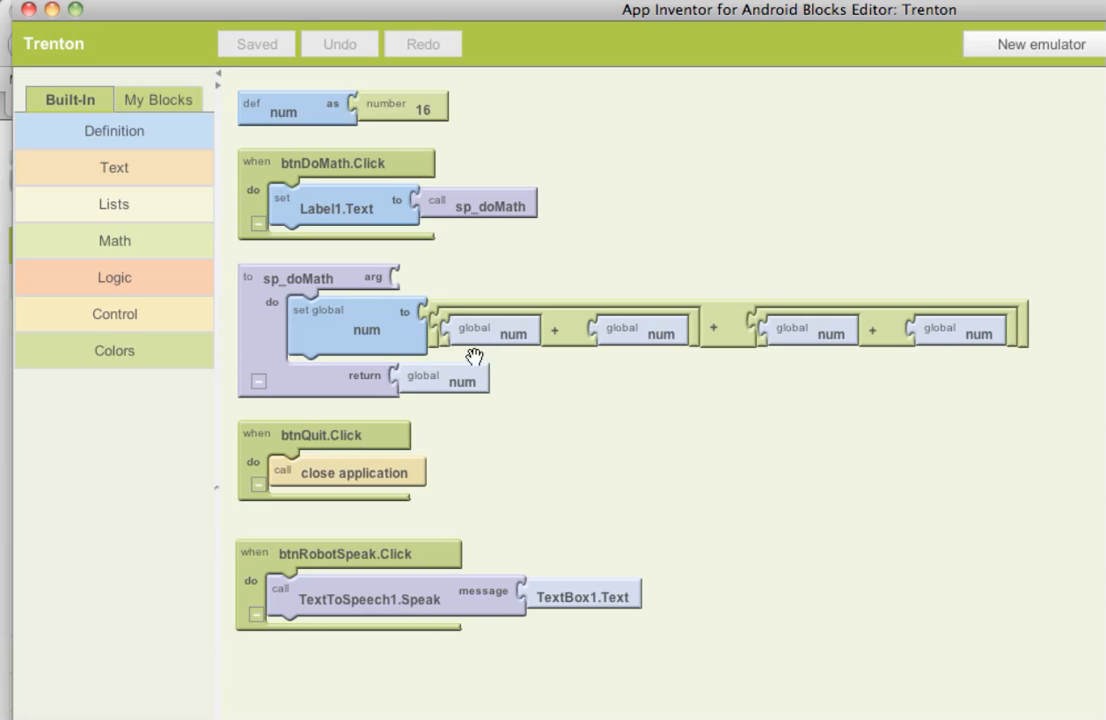
mouse_move(284, 486)
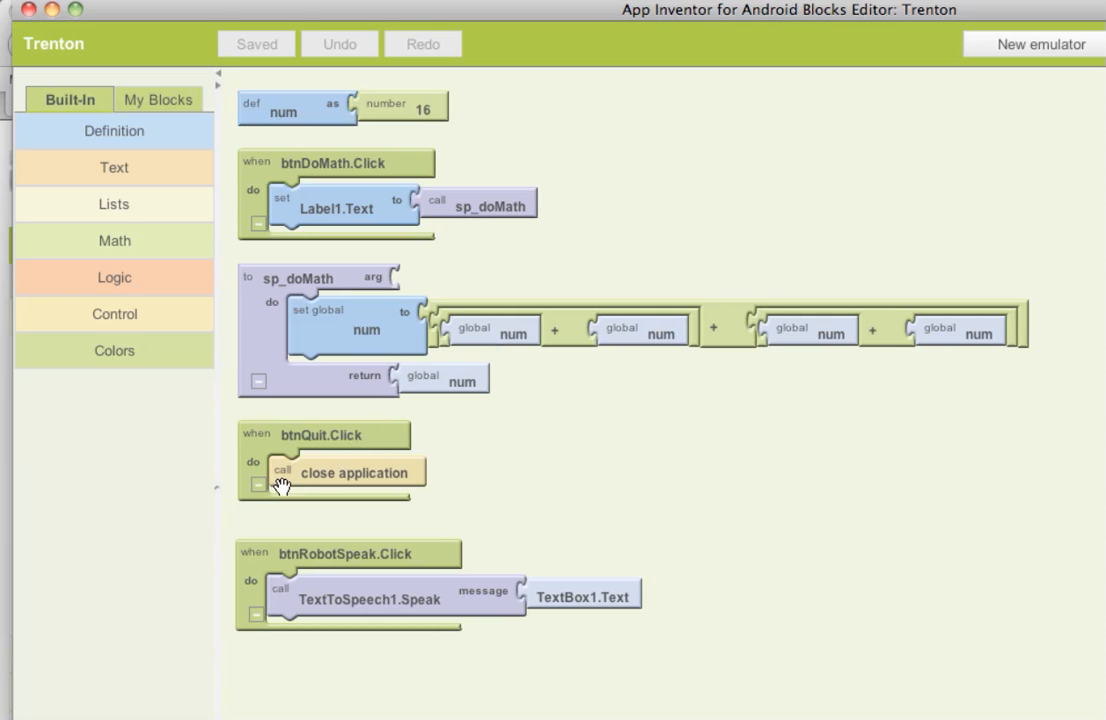
mouse_move(400, 278)
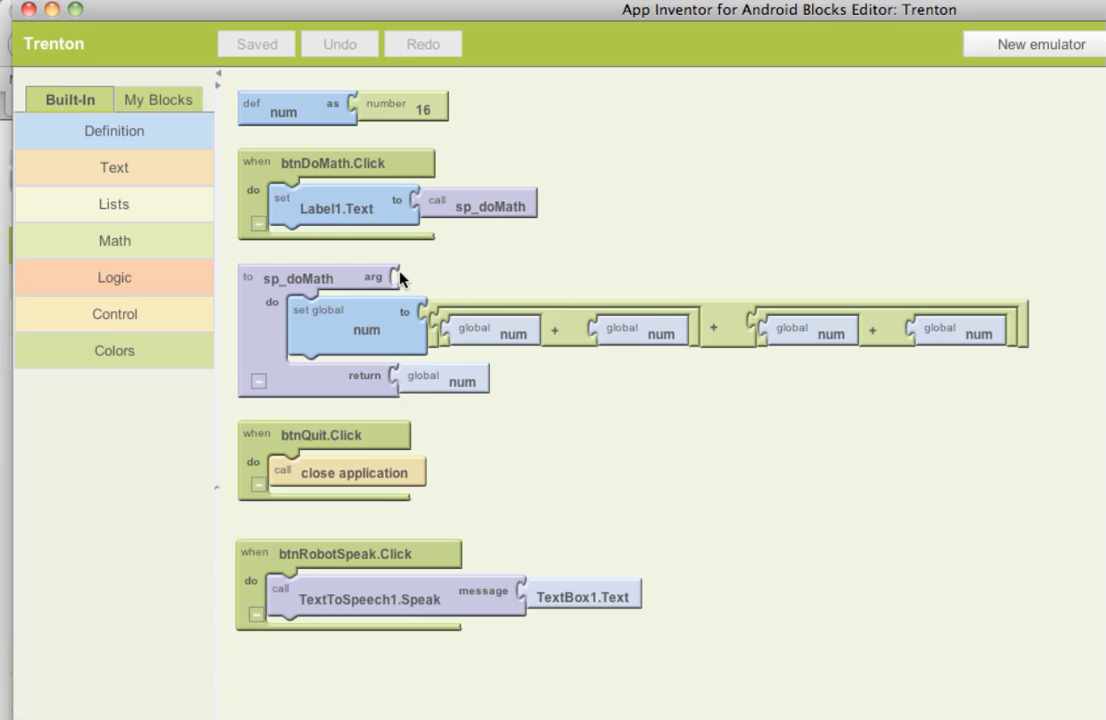
mouse_move(772, 476)
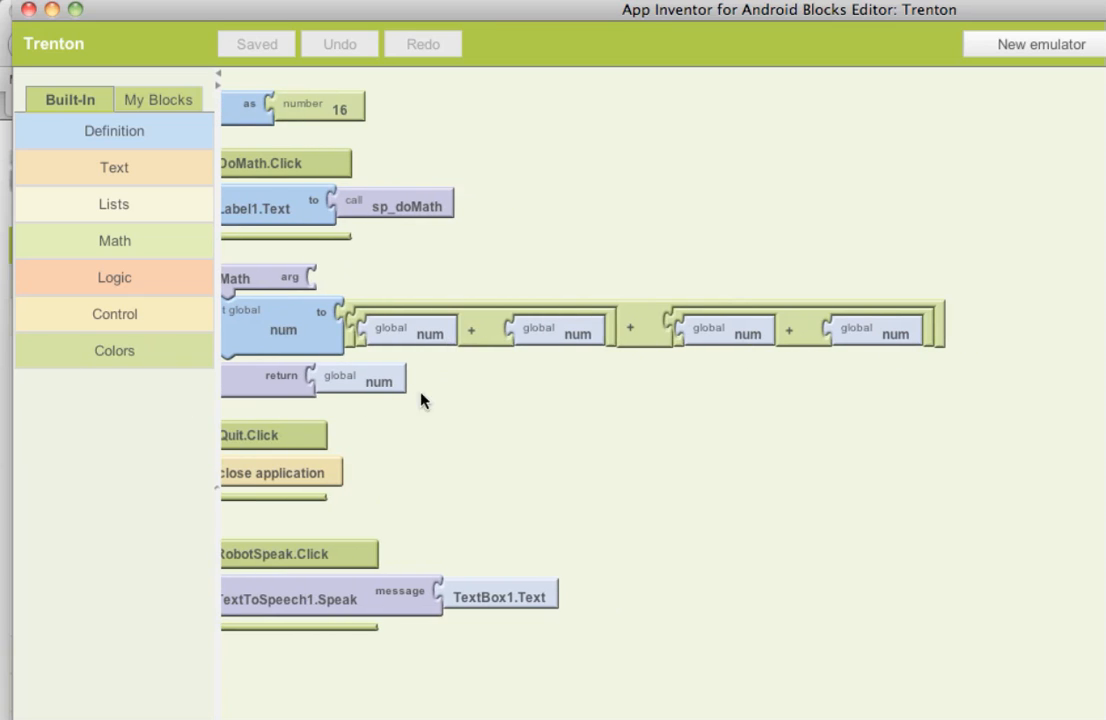
mouse_move(486, 452)
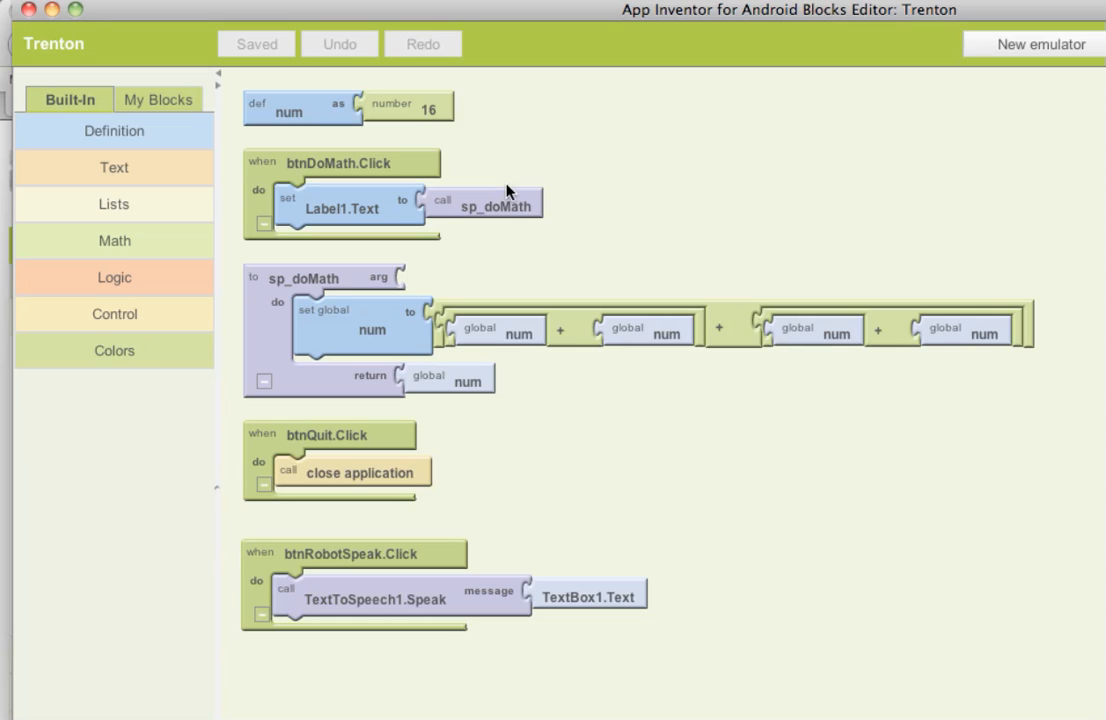
mouse_move(356, 178)
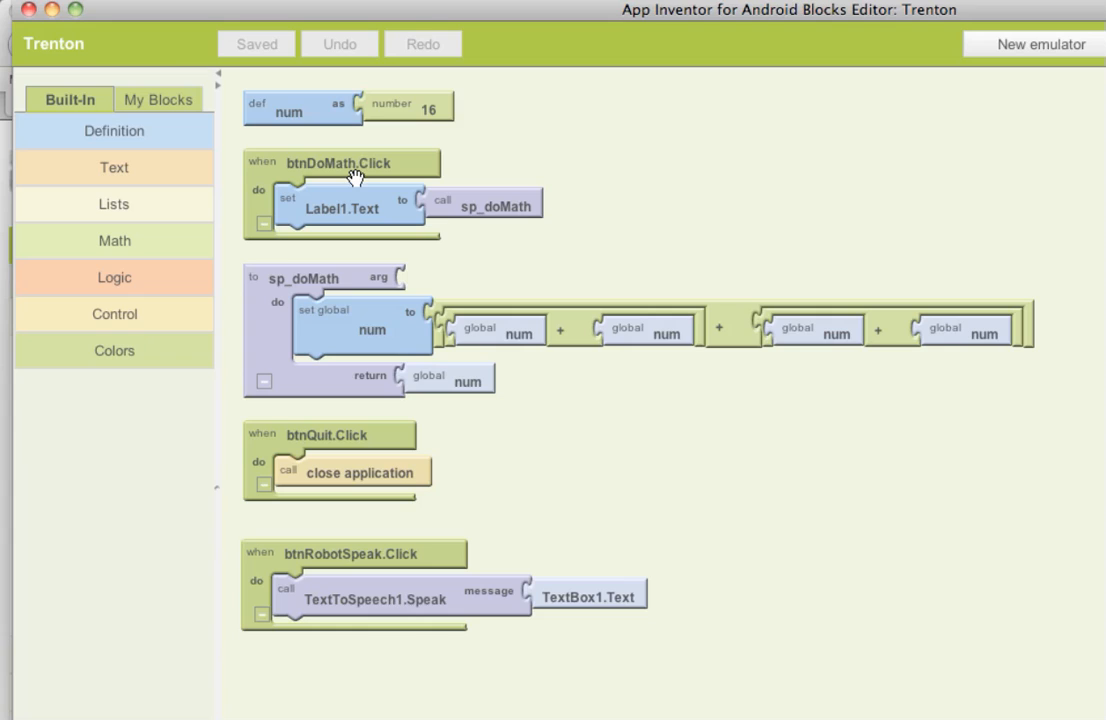
mouse_move(312, 218)
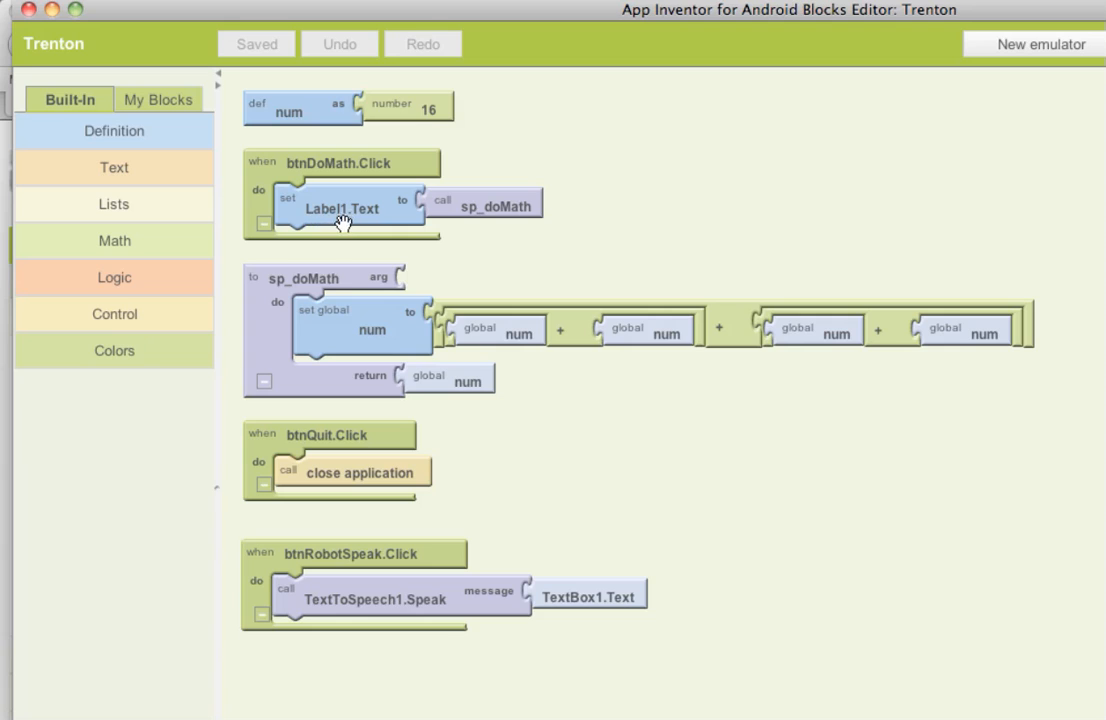
mouse_move(368, 222)
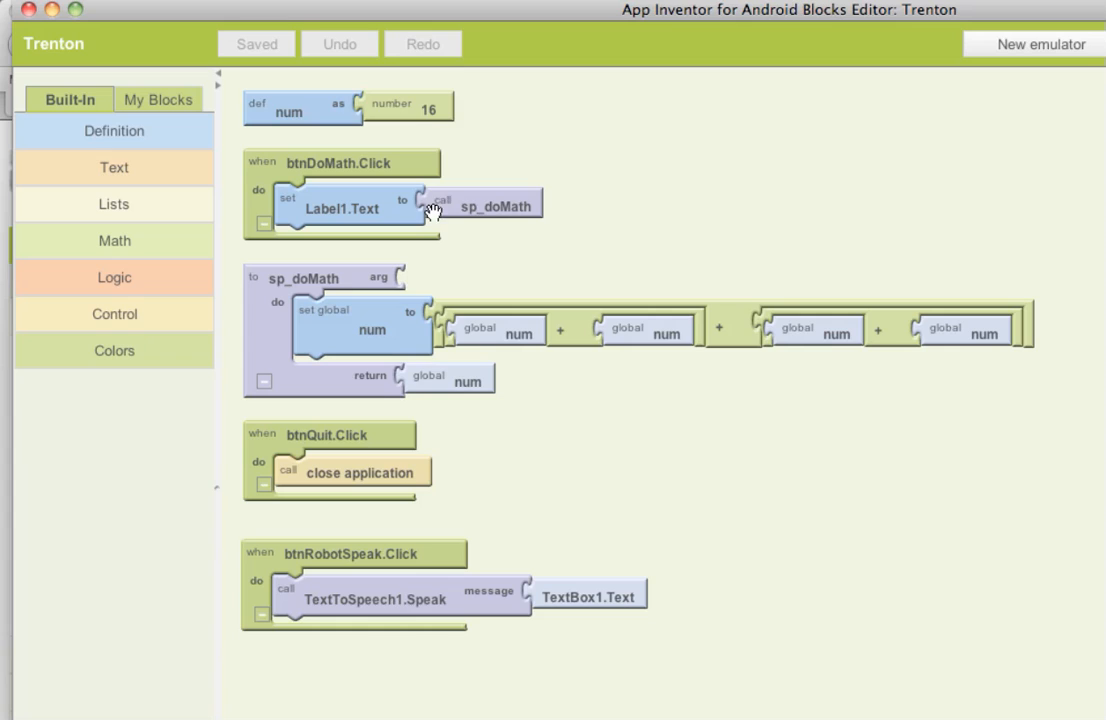
mouse_move(464, 284)
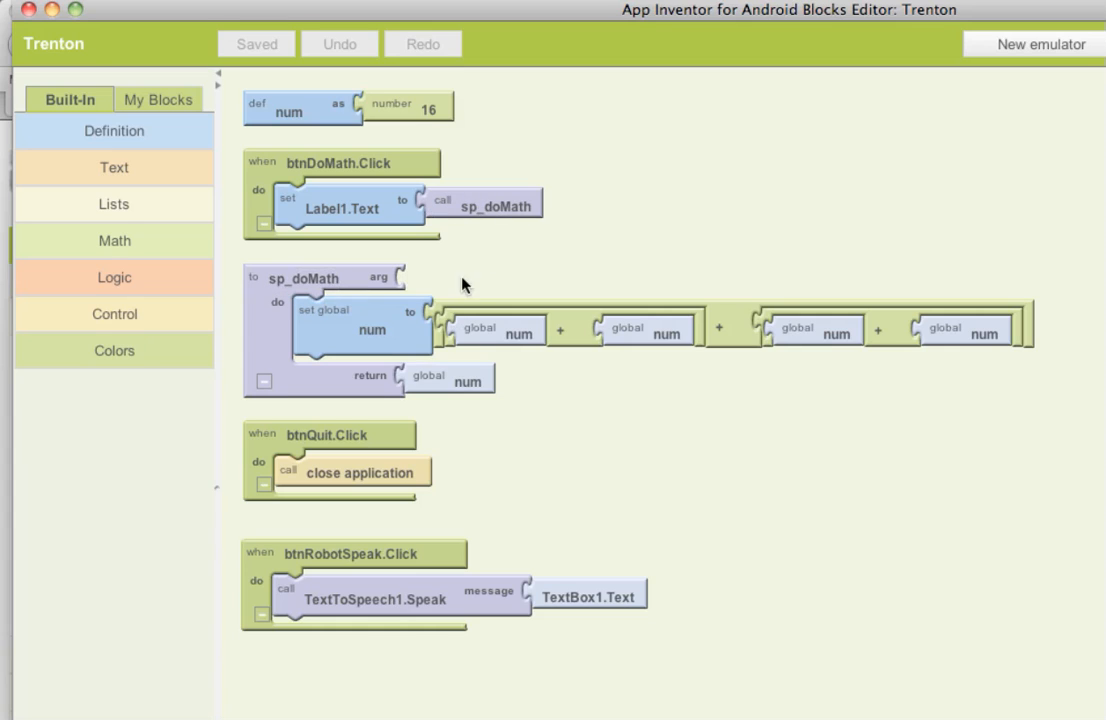
mouse_move(752, 442)
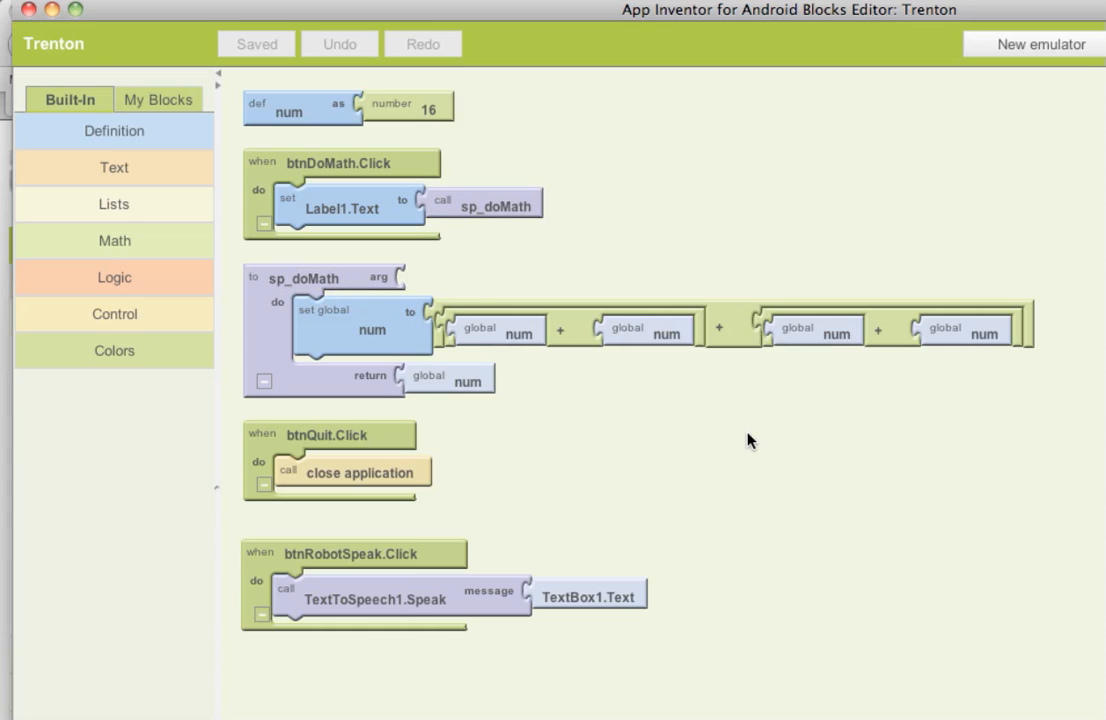
mouse_move(650, 182)
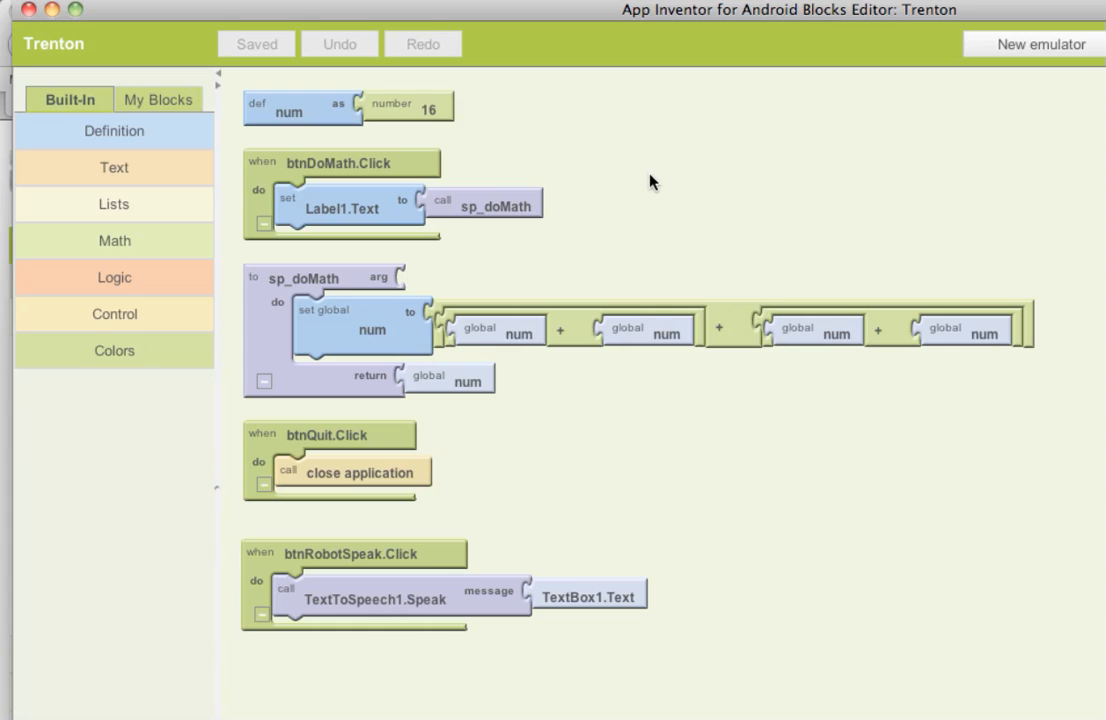
scroll(up, 3)
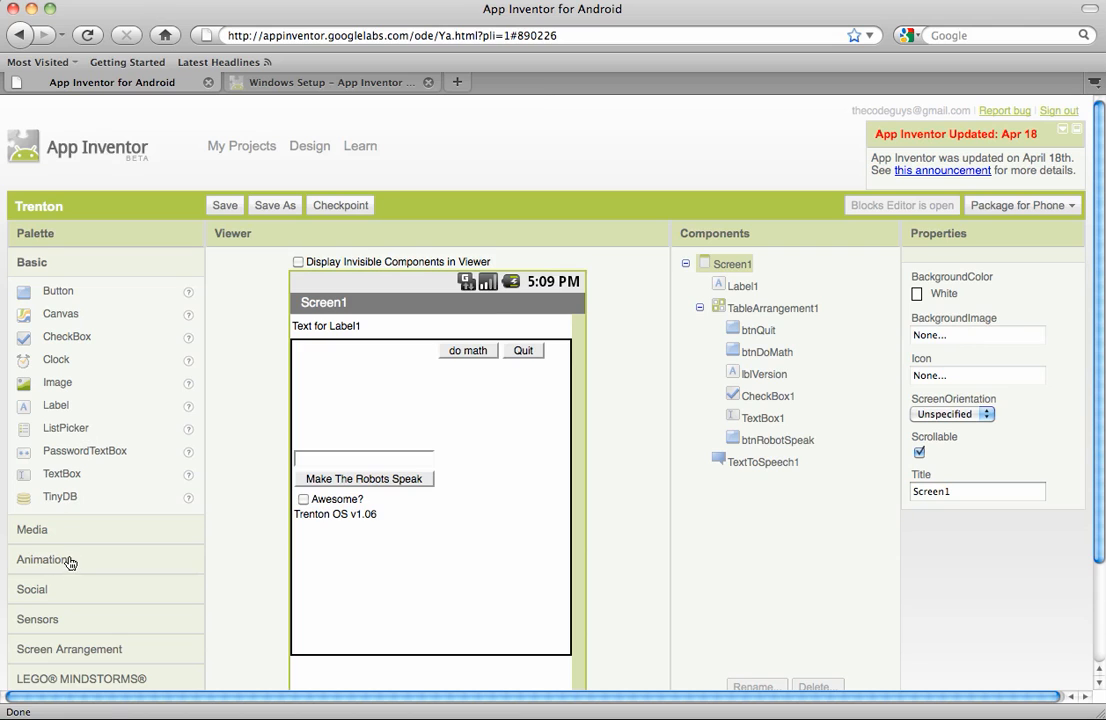
Scroll the Trenton Designer, which now lists TextToSpeech1 as a non-visible component
scroll(down, 3)
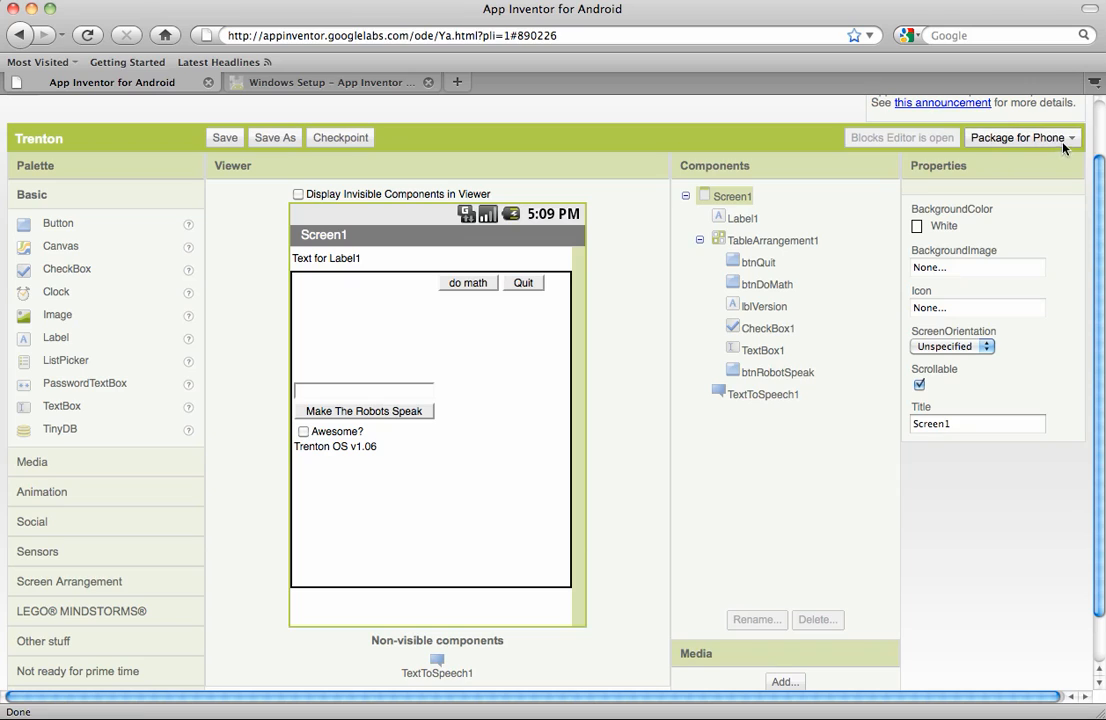
Show the Package for Phone choices: Show Barcode, Download to this Computer, Download to Connected Phone
click(1020, 136)
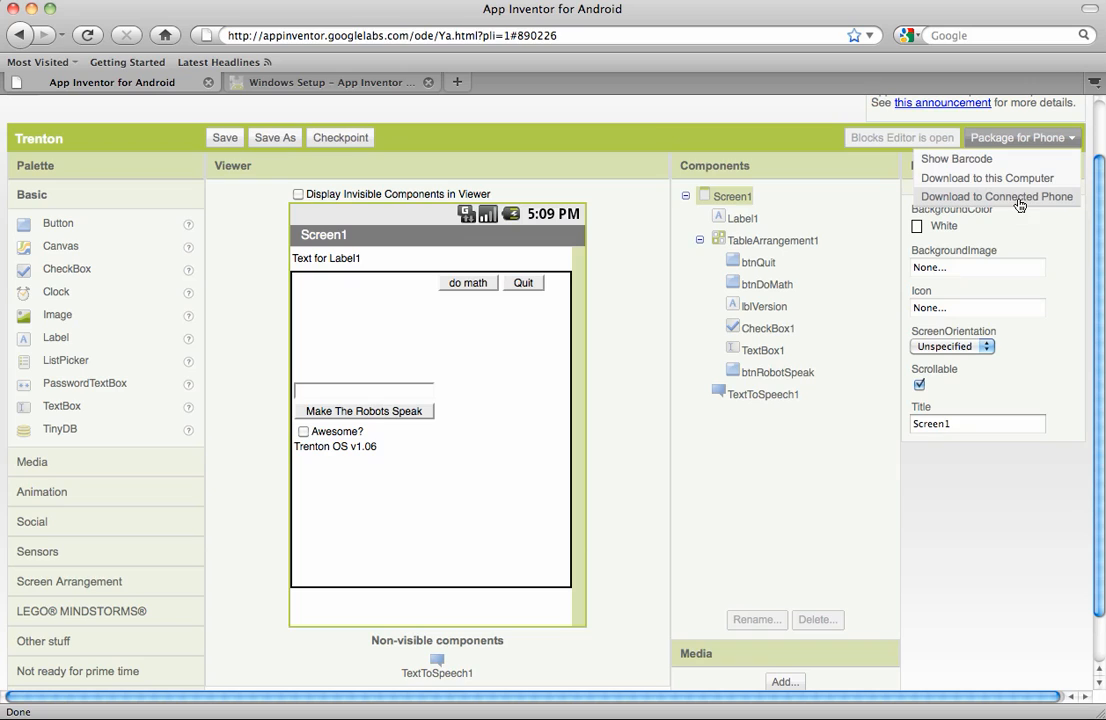
mouse_move(752, 340)
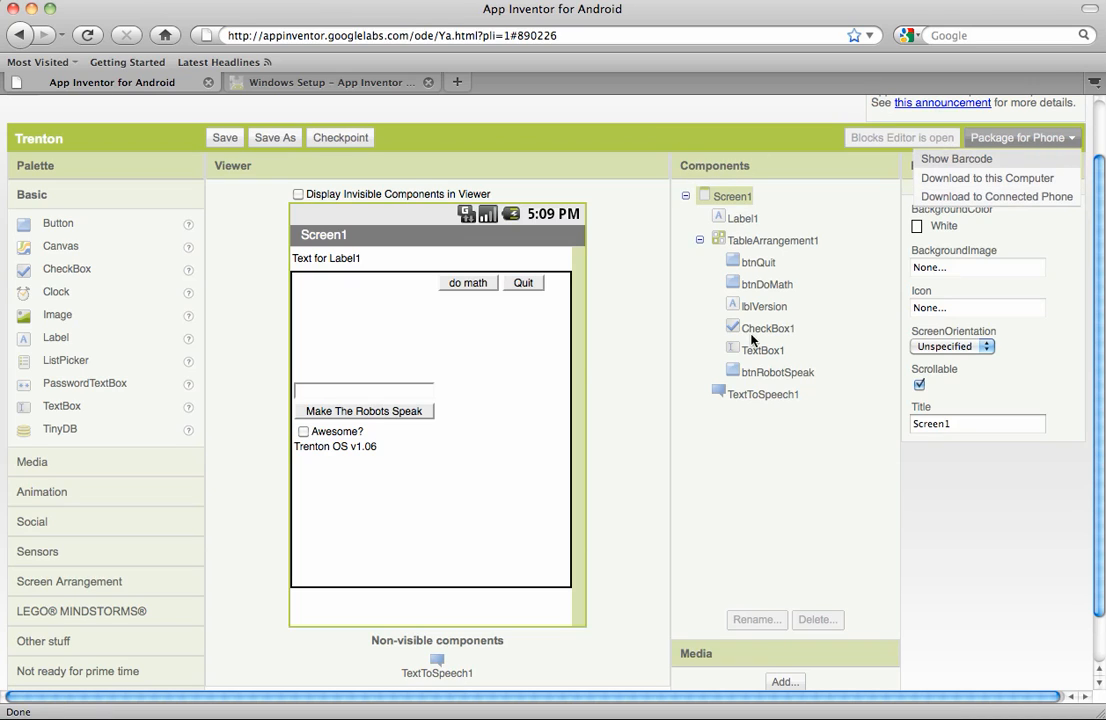
mouse_move(784, 424)
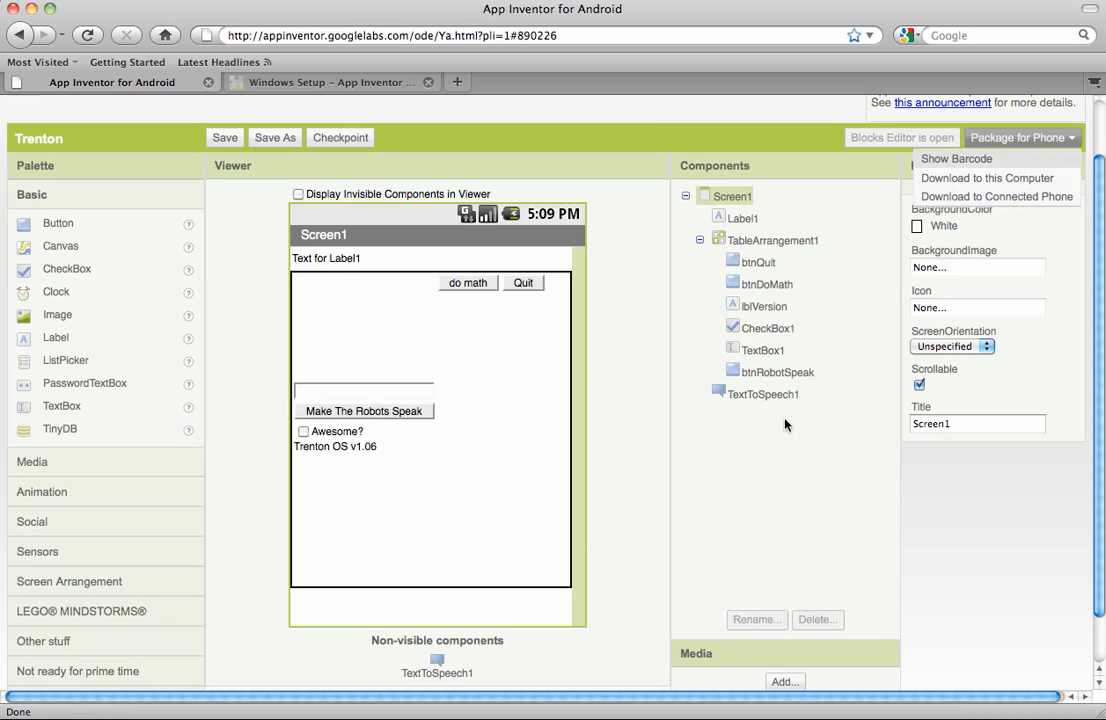
mouse_move(782, 214)
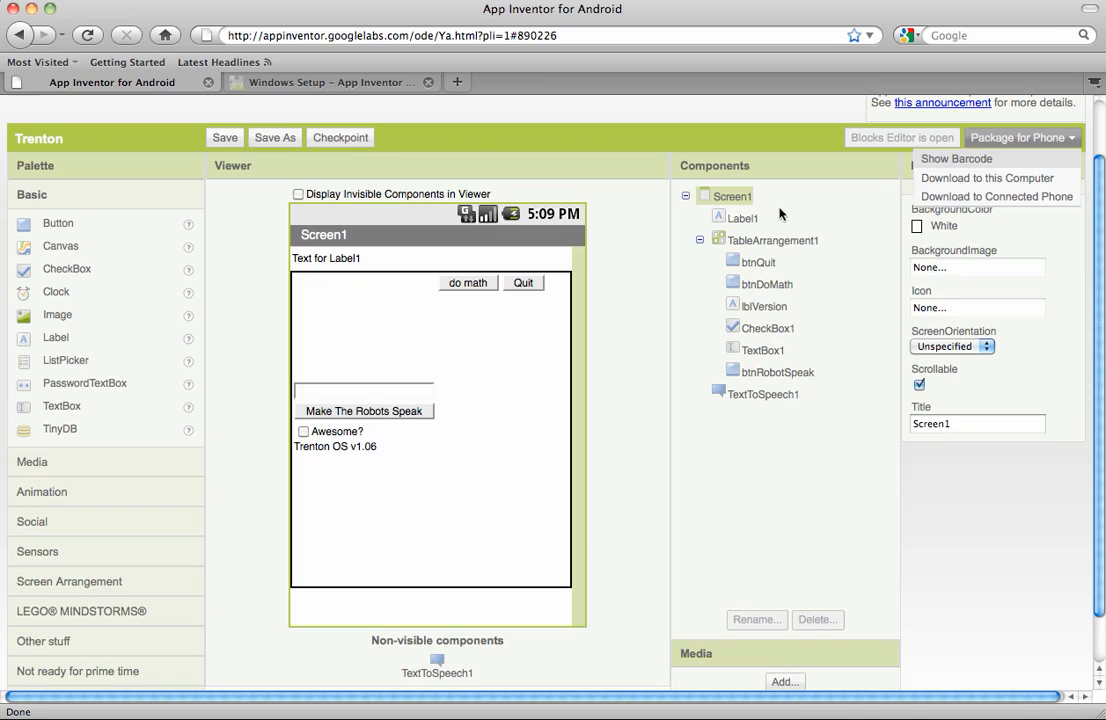
mouse_move(770, 408)
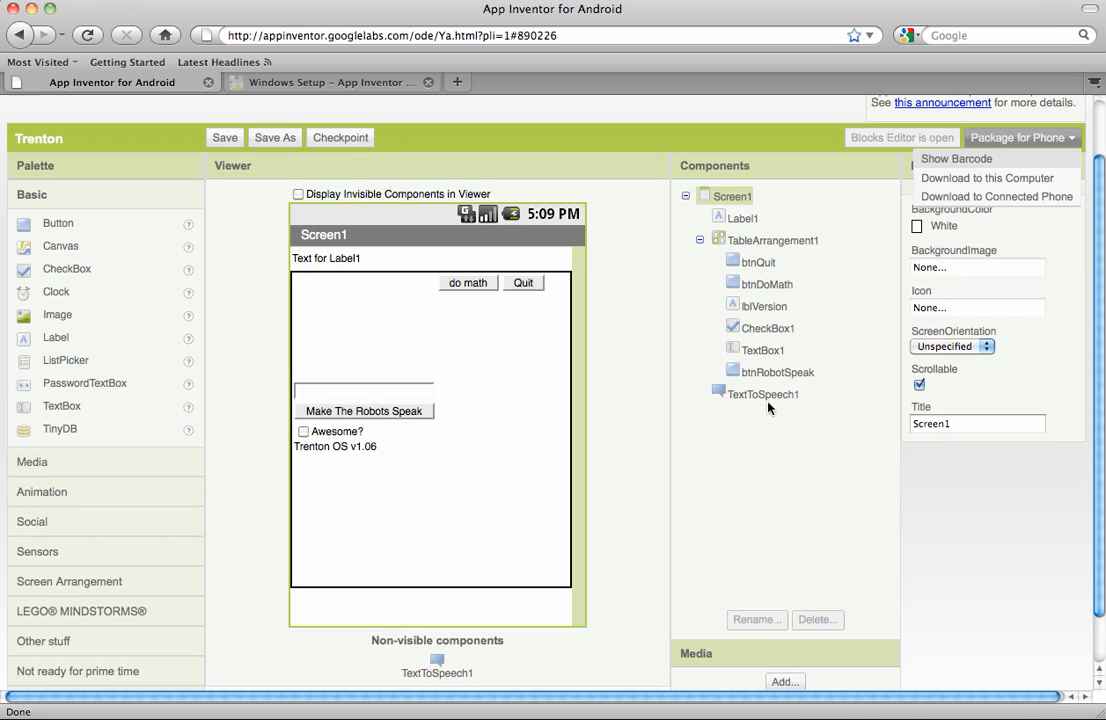
Select TextBox1 to show its properties: 14-point font, left alignment and hint text
click(764, 350)
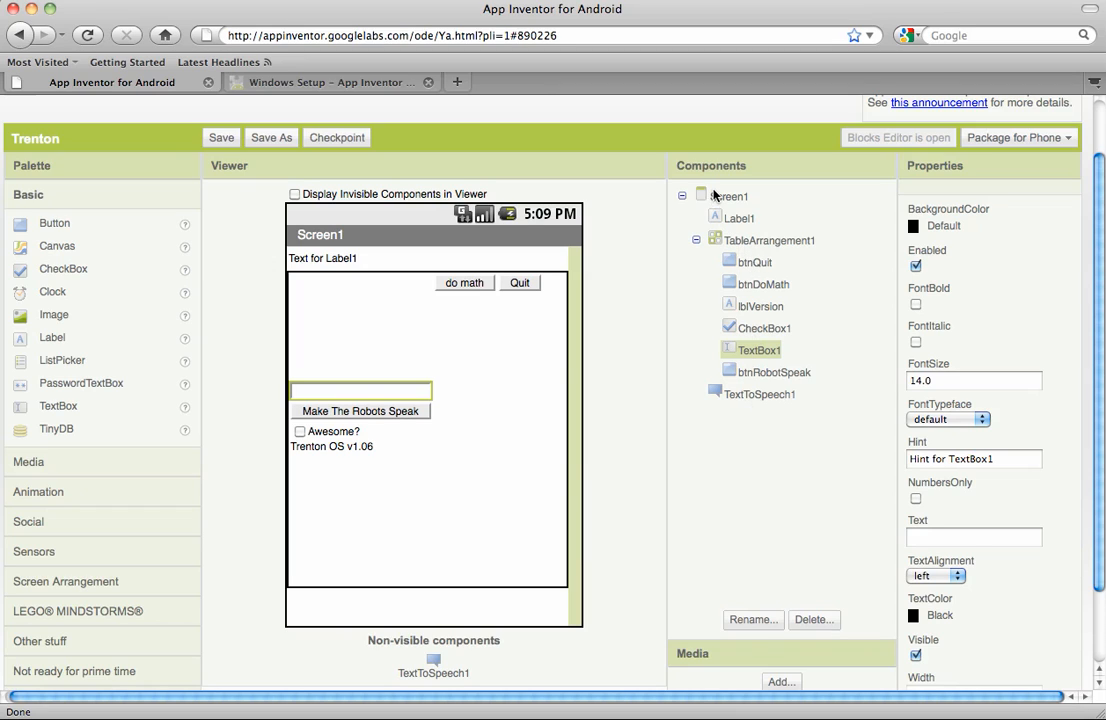
mouse_move(800, 668)
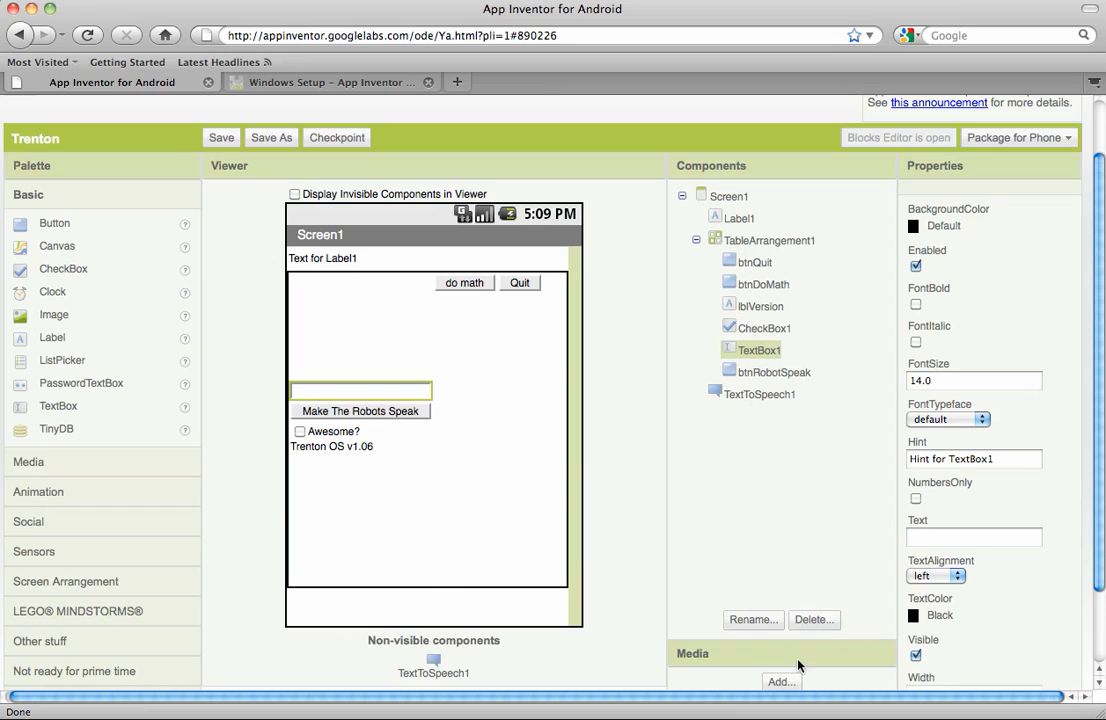
mouse_move(784, 584)
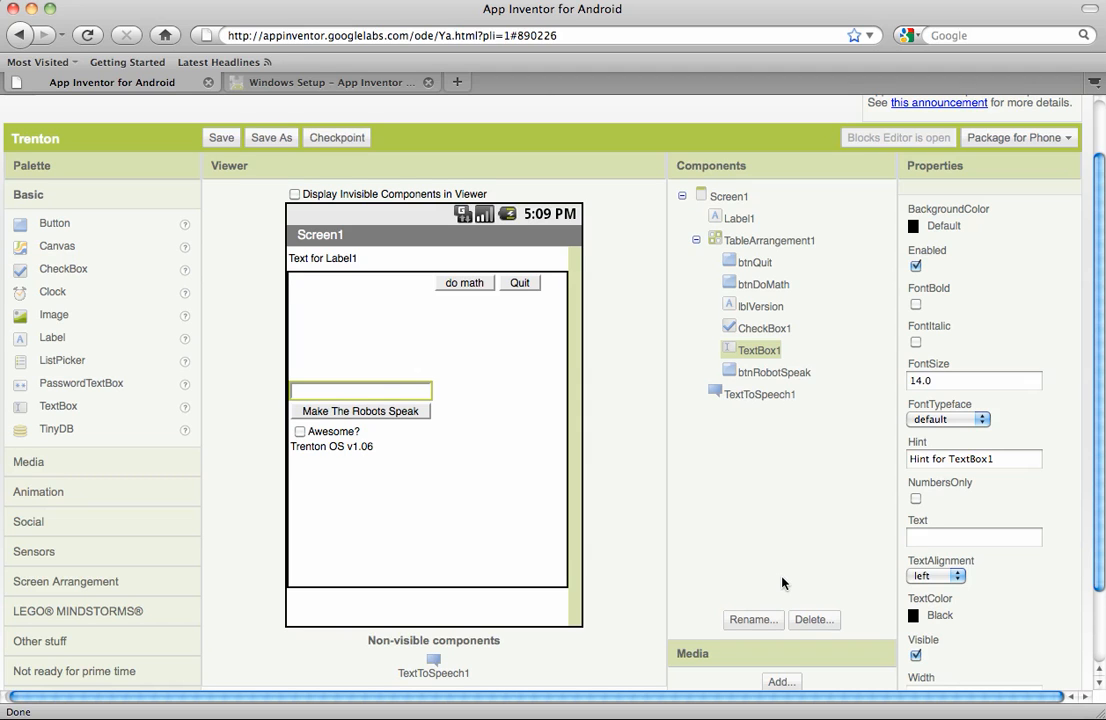
scroll(up, 3)
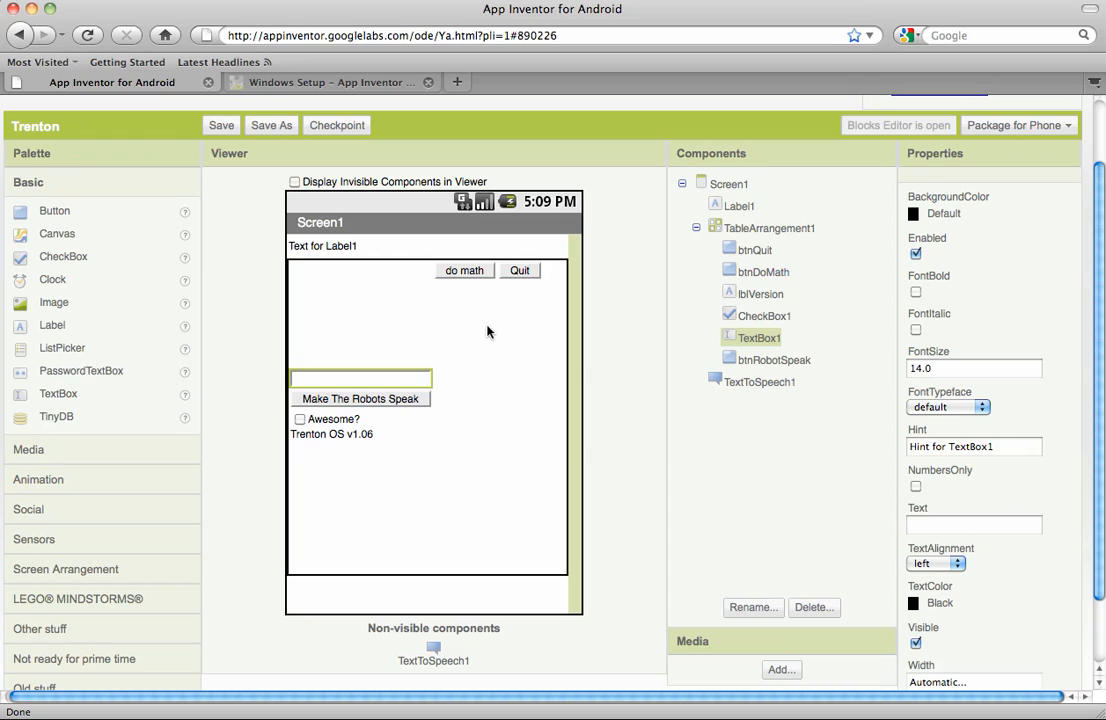
mouse_move(500, 330)
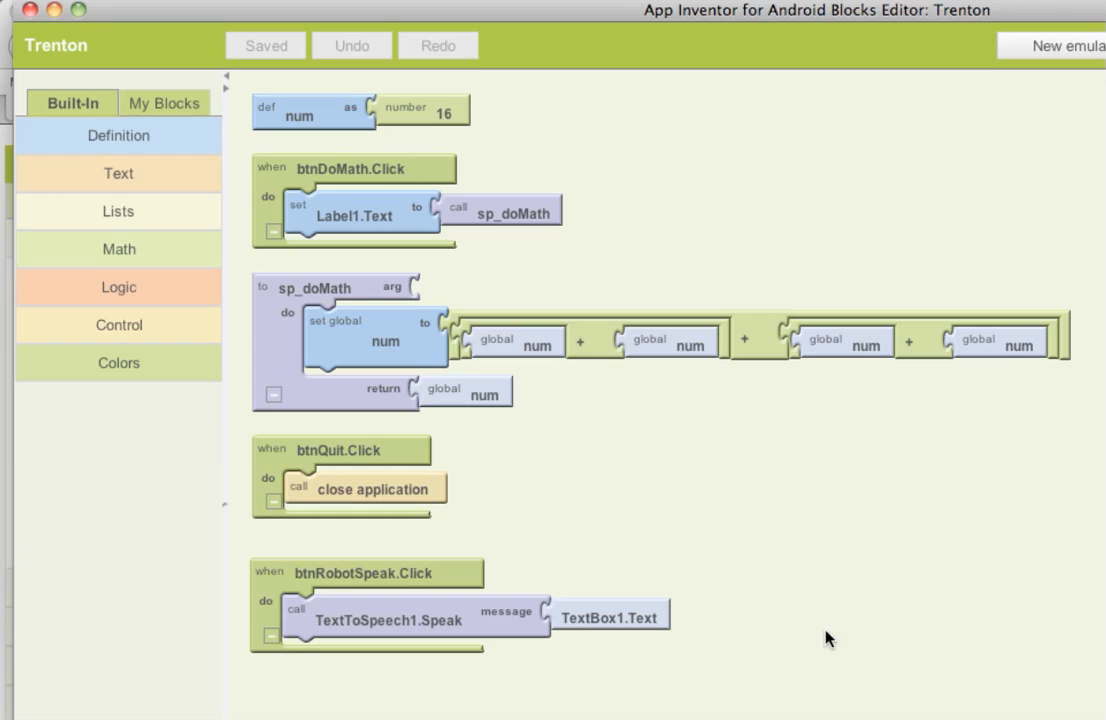
mouse_move(368, 646)
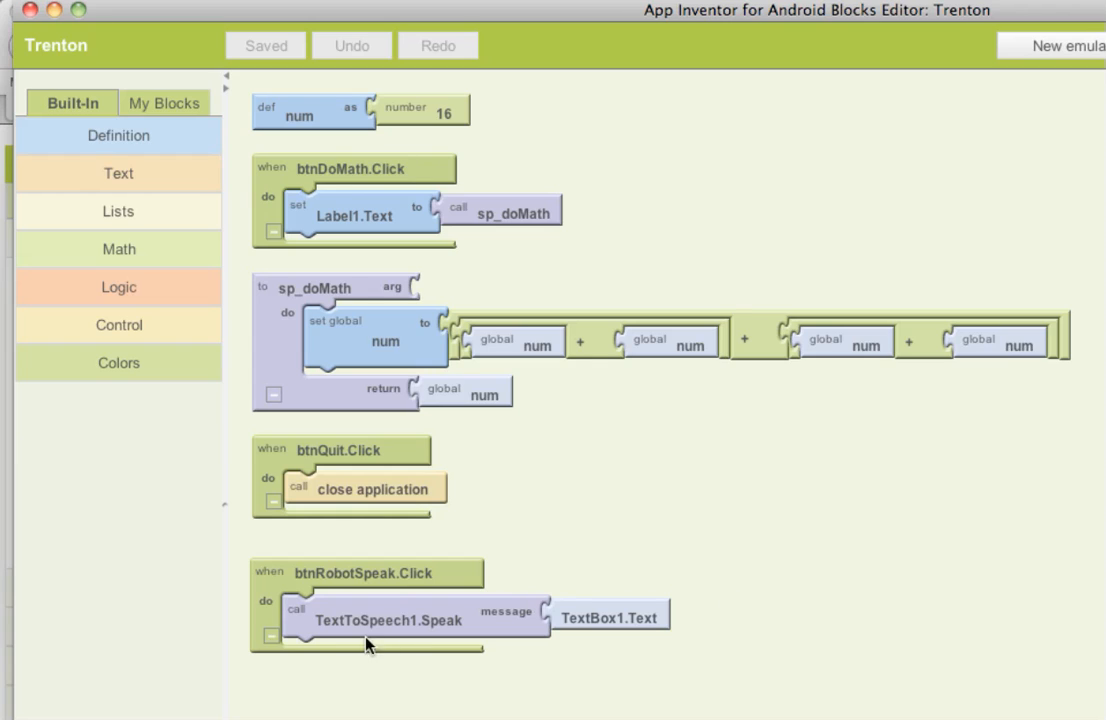
mouse_move(368, 648)
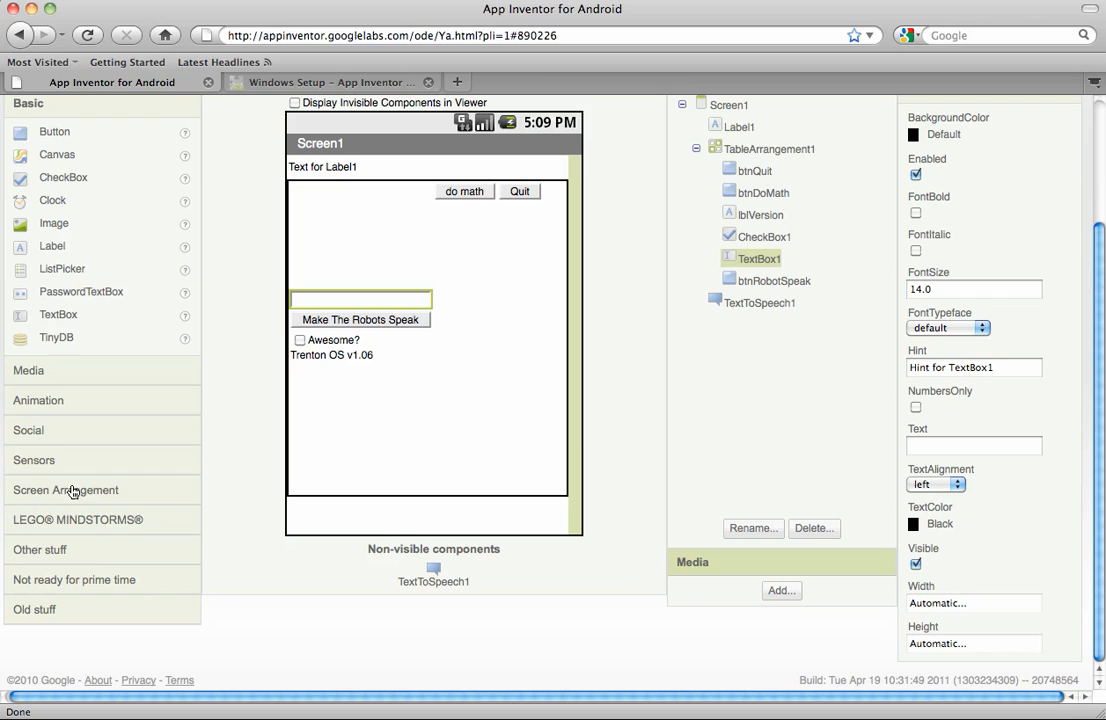
Expand the Other stuff palette with BarcodeScanner, Notifier, SpeechRecognizer and TextToSpeech
click(42, 548)
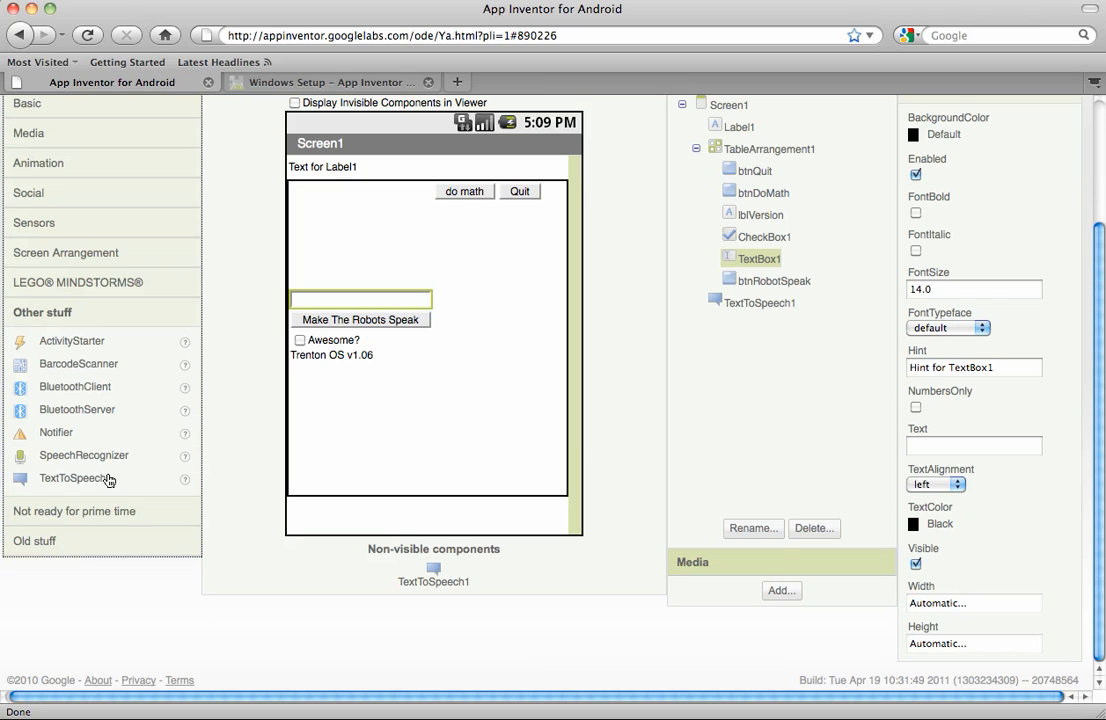
mouse_move(84, 372)
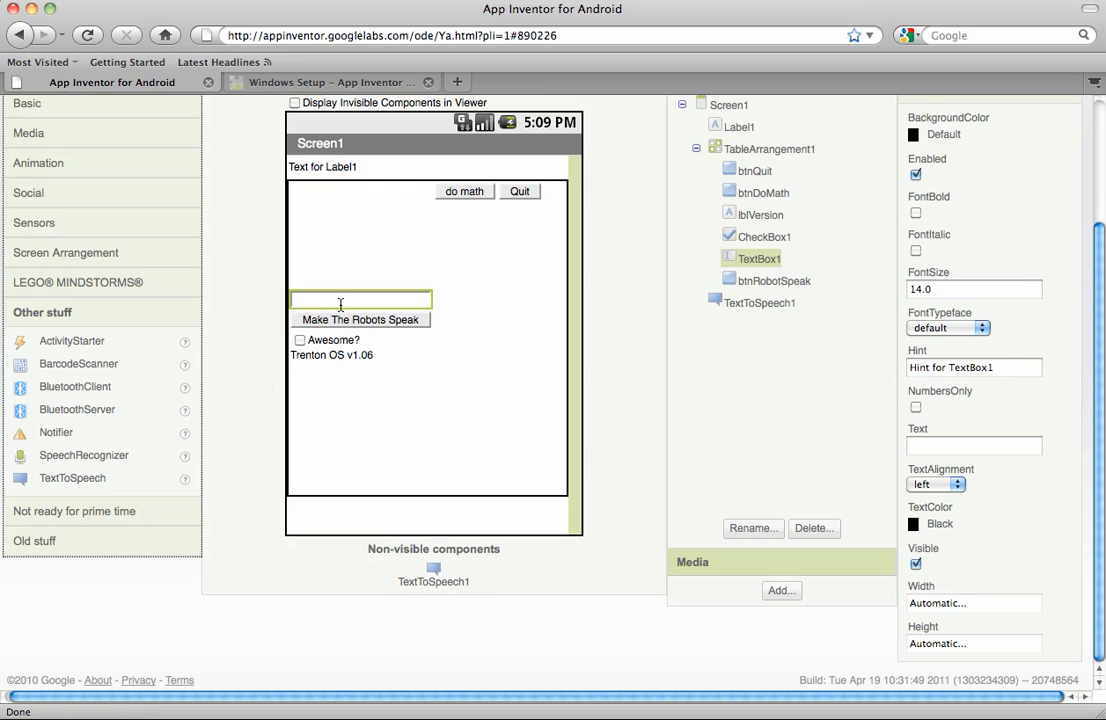
mouse_move(378, 320)
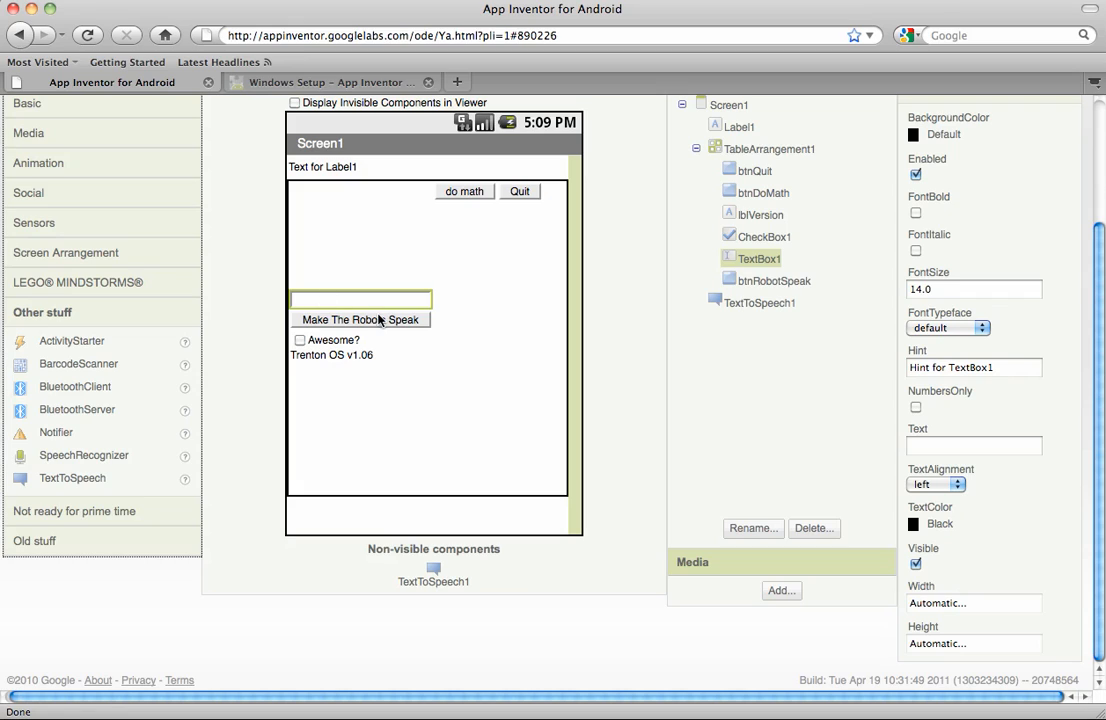
mouse_move(368, 324)
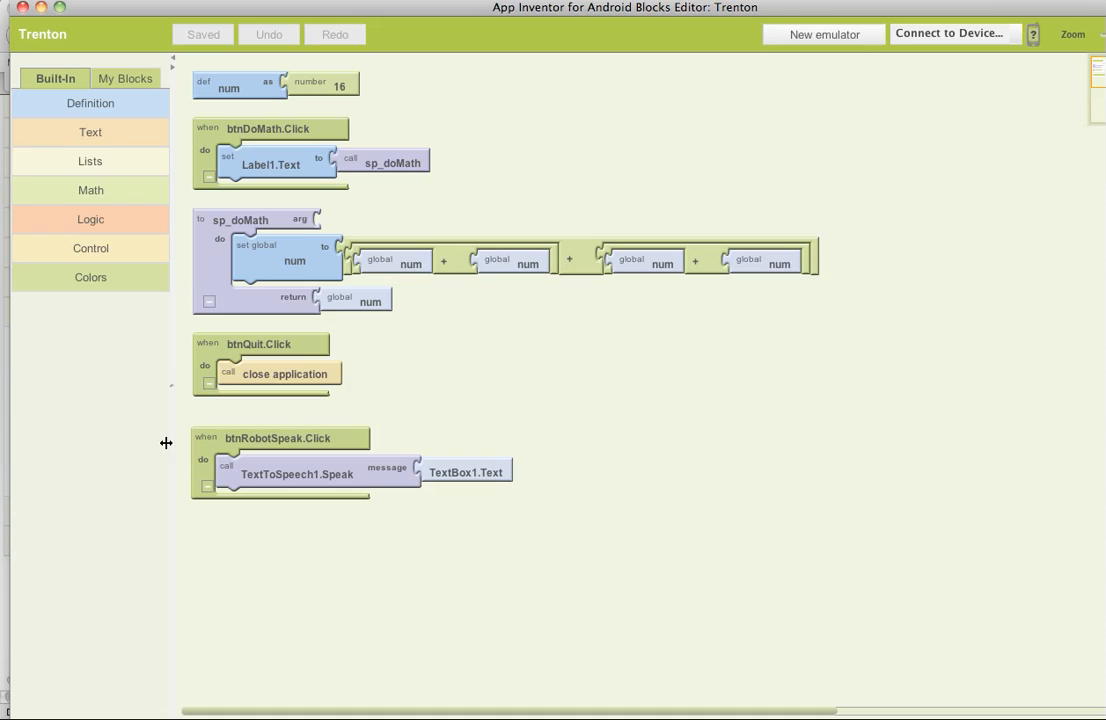
mouse_move(280, 408)
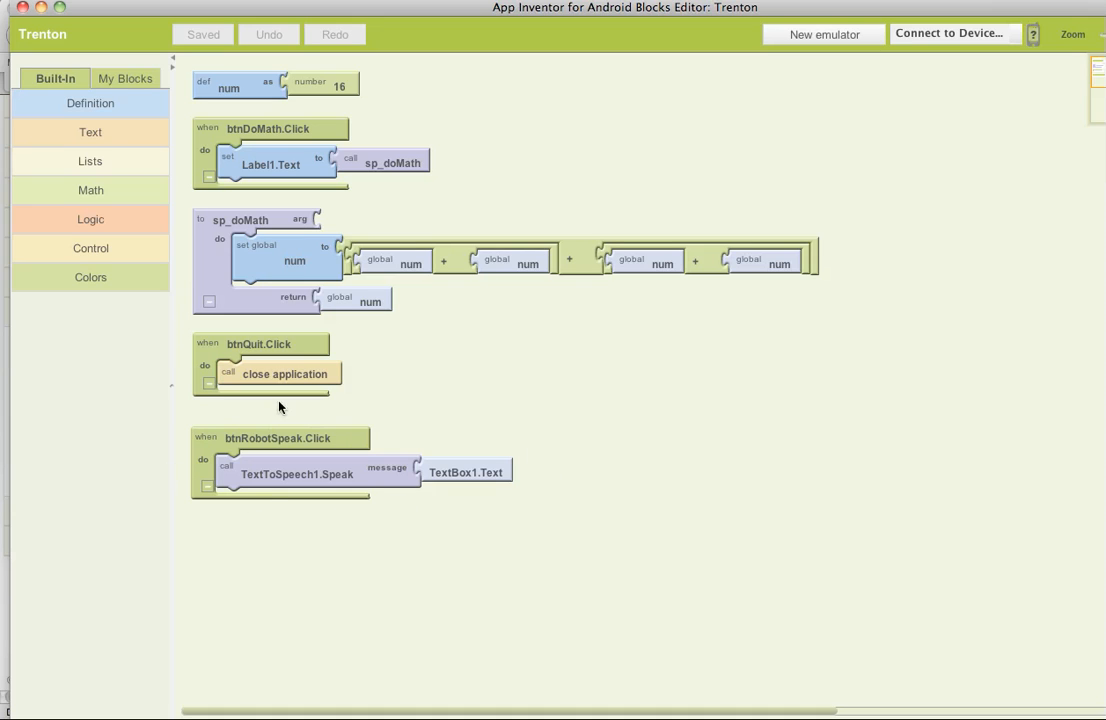
mouse_move(188, 414)
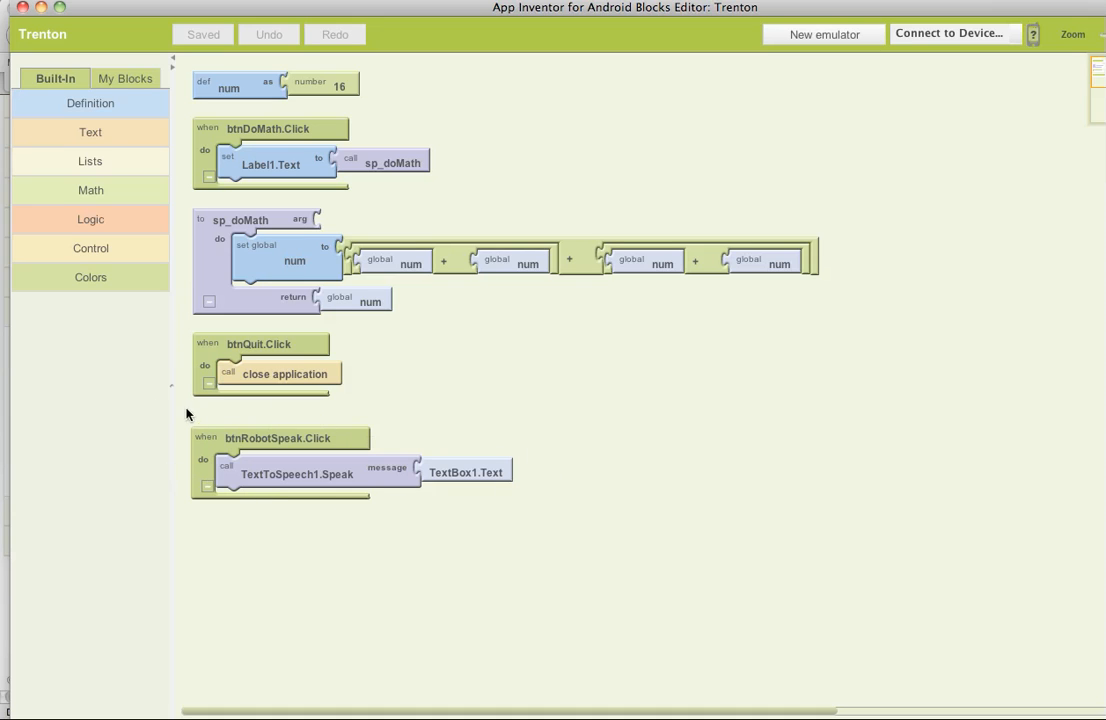
mouse_move(484, 518)
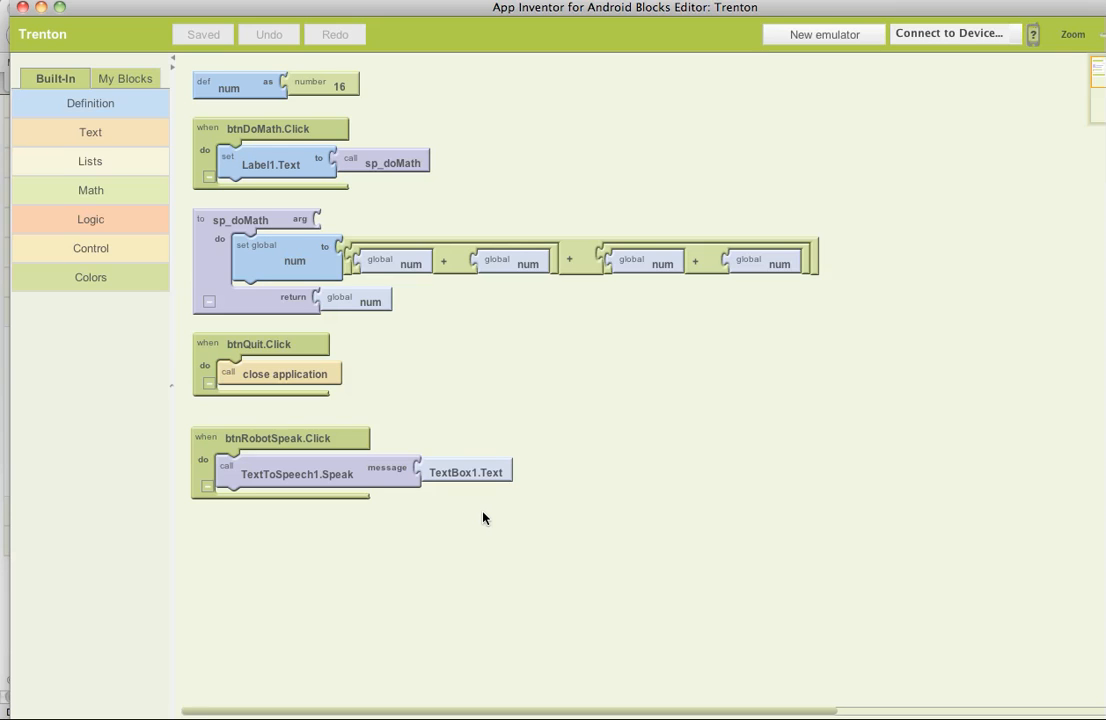
mouse_move(160, 224)
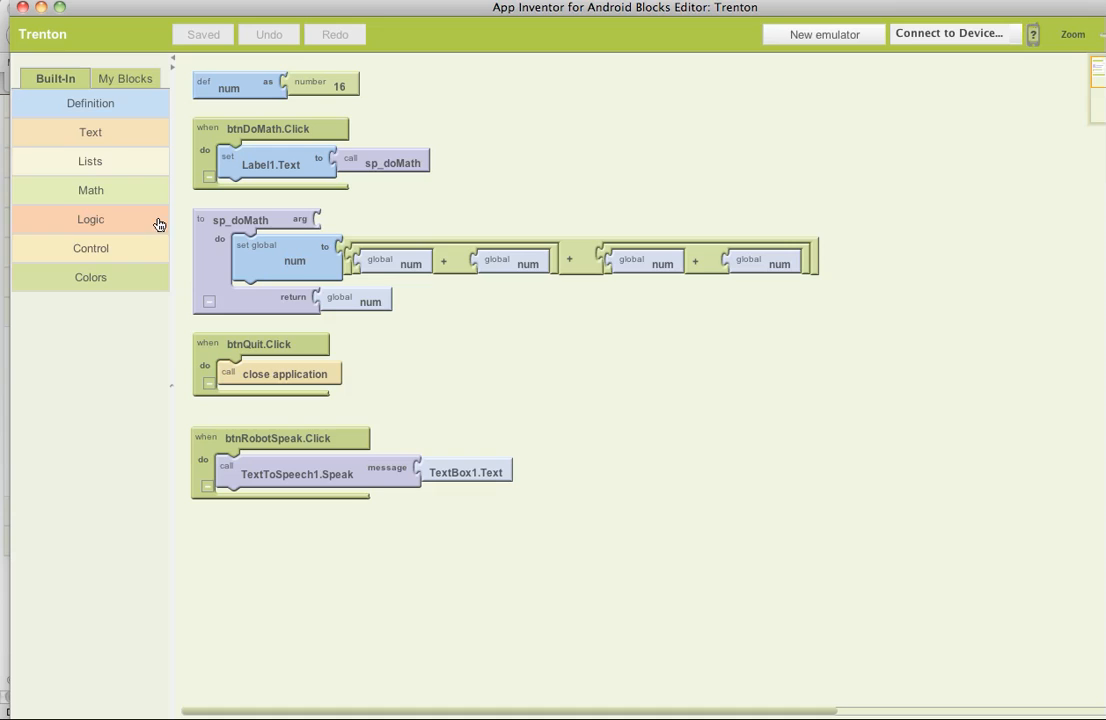
mouse_move(64, 252)
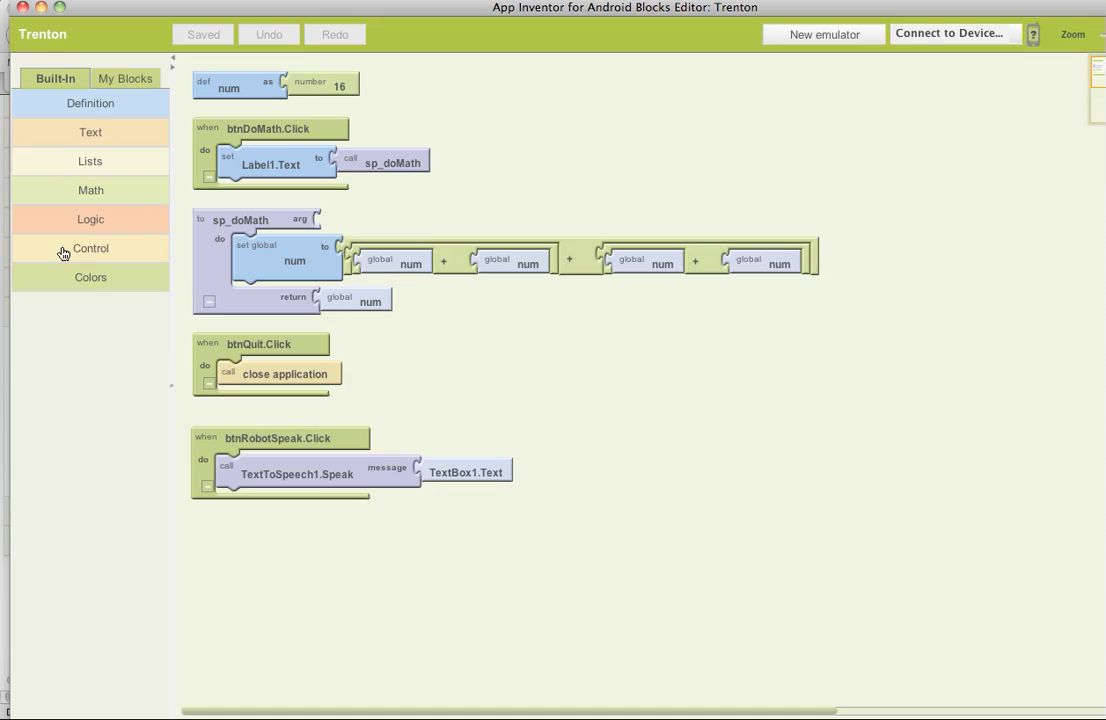
mouse_move(82, 280)
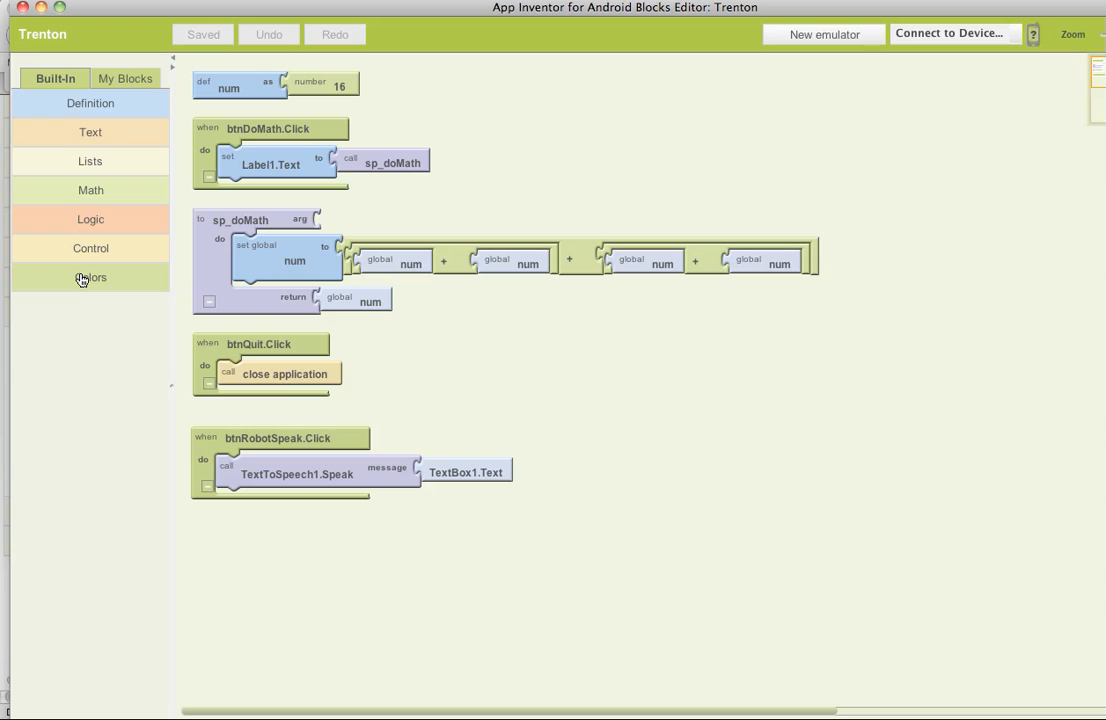
mouse_move(500, 138)
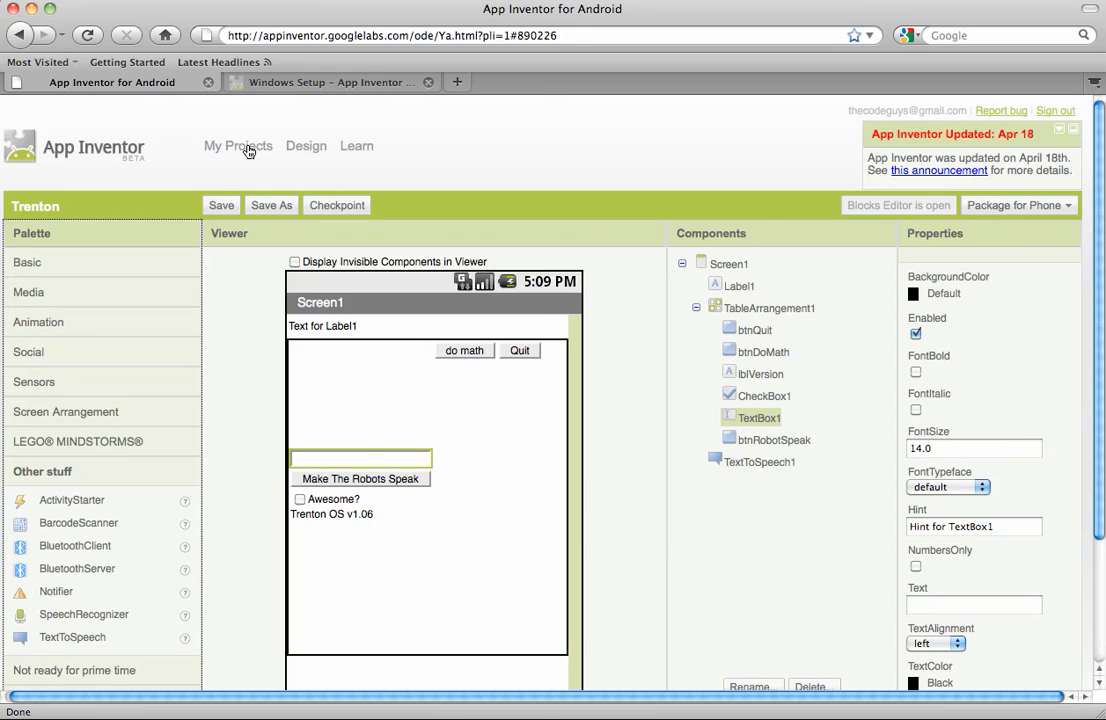
Go to My Projects, listing Trenton, complex, test and truth with creation dates
click(238, 146)
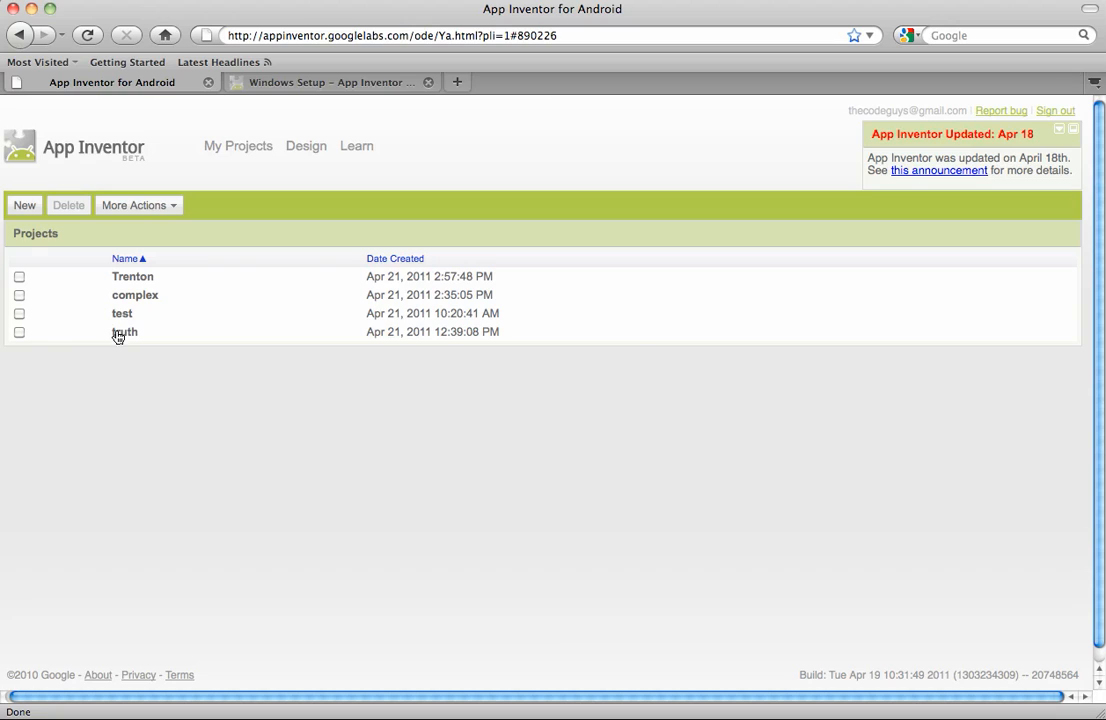
mouse_move(636, 336)
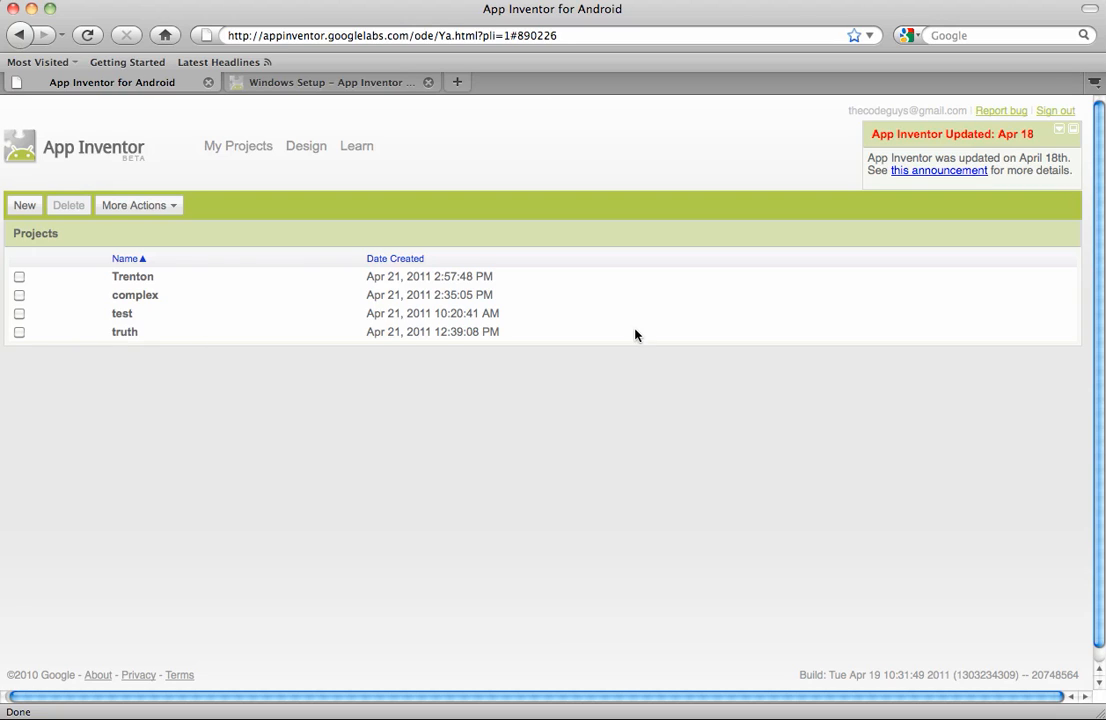